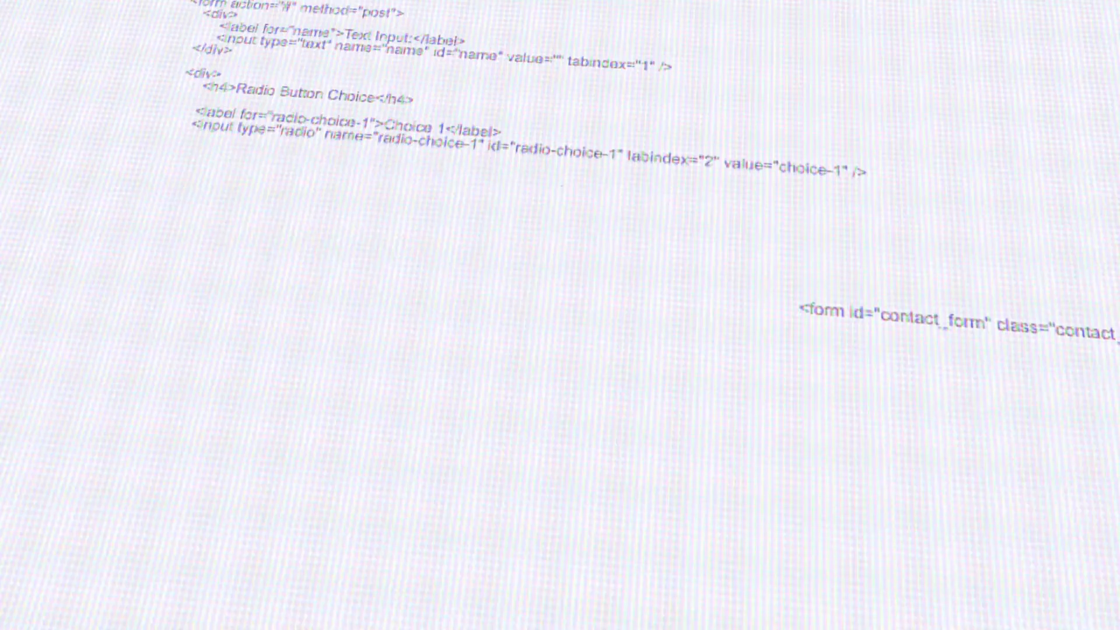
- Scroll up to reveal the cPanel login form's Username and Password fields
{"action": "scroll", "scroll_direction": "up", "scroll_amount": 3}
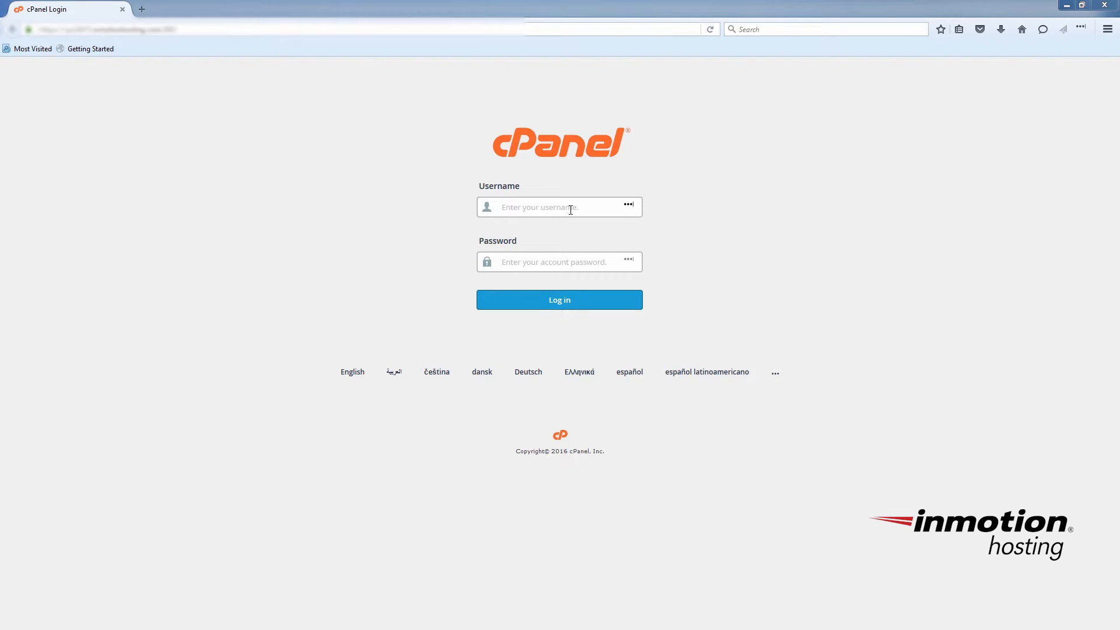
- Enter the account credentials and log in to the cPanel dashboard
{"action": "left_click", "coordinate": [559, 206]}
{"action": "type", "text": "max"}
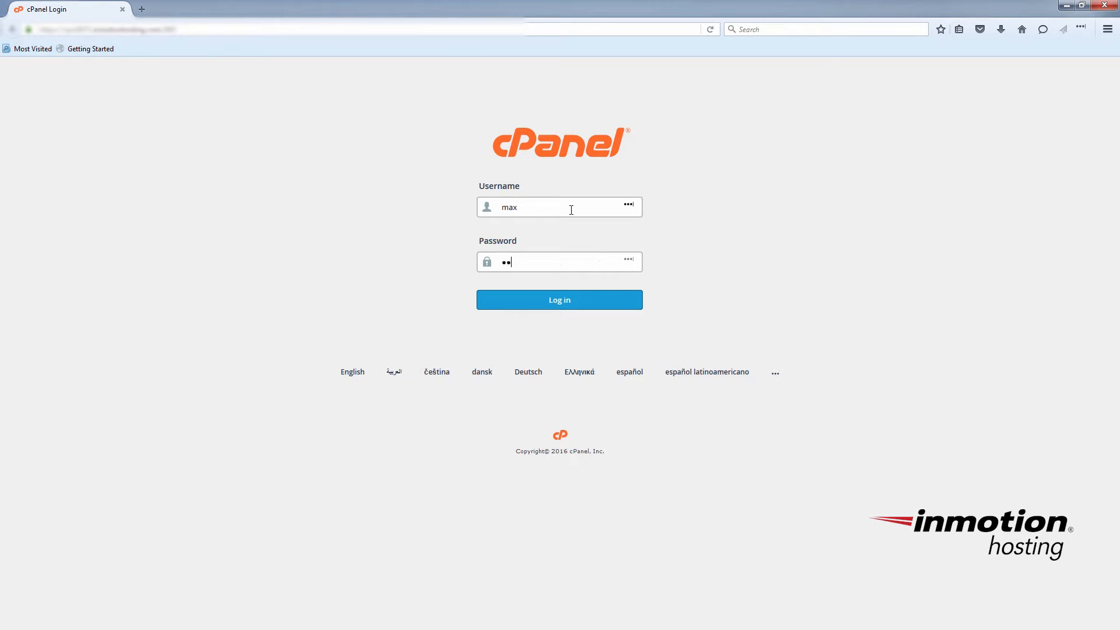
{"action": "left_click", "coordinate": [560, 299]}
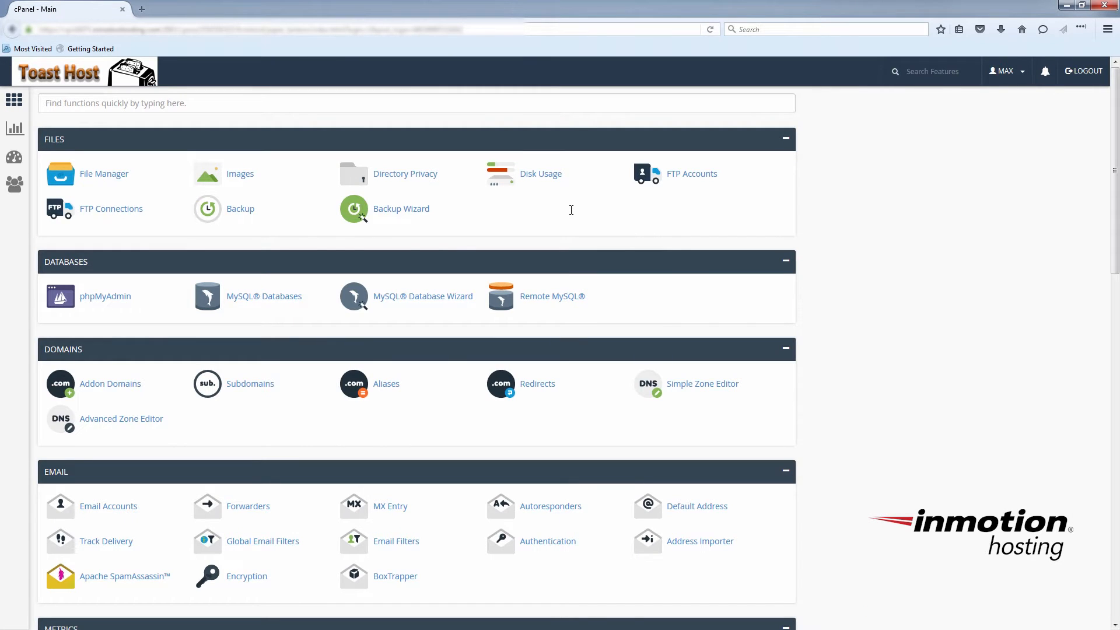
{"action": "mouse_move", "coordinate": [270, 402]}
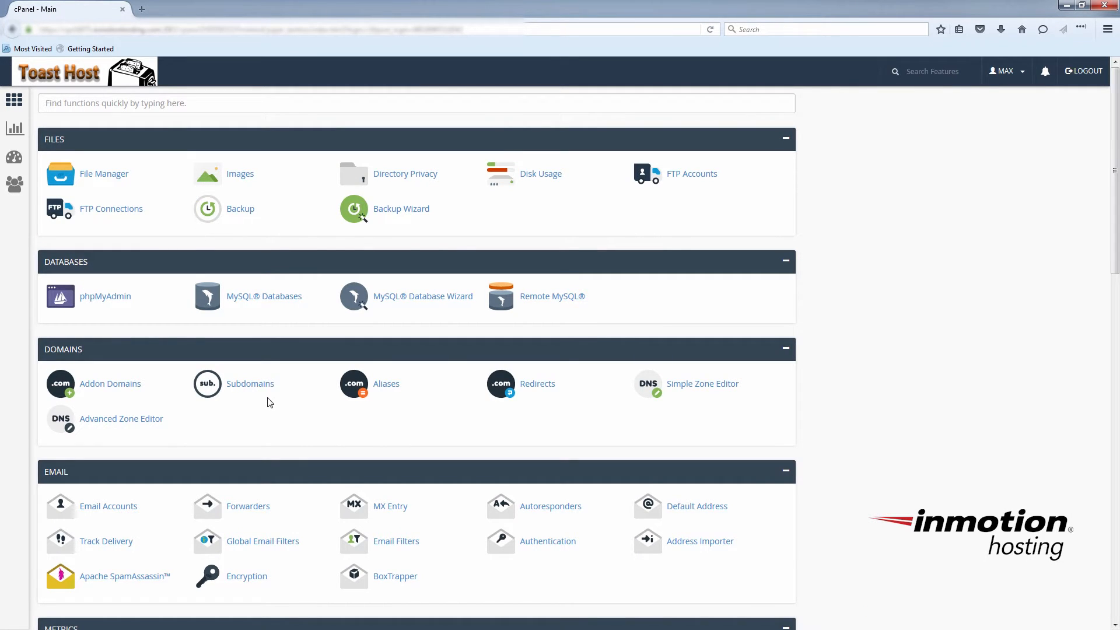
{"action": "mouse_move", "coordinate": [250, 384]}
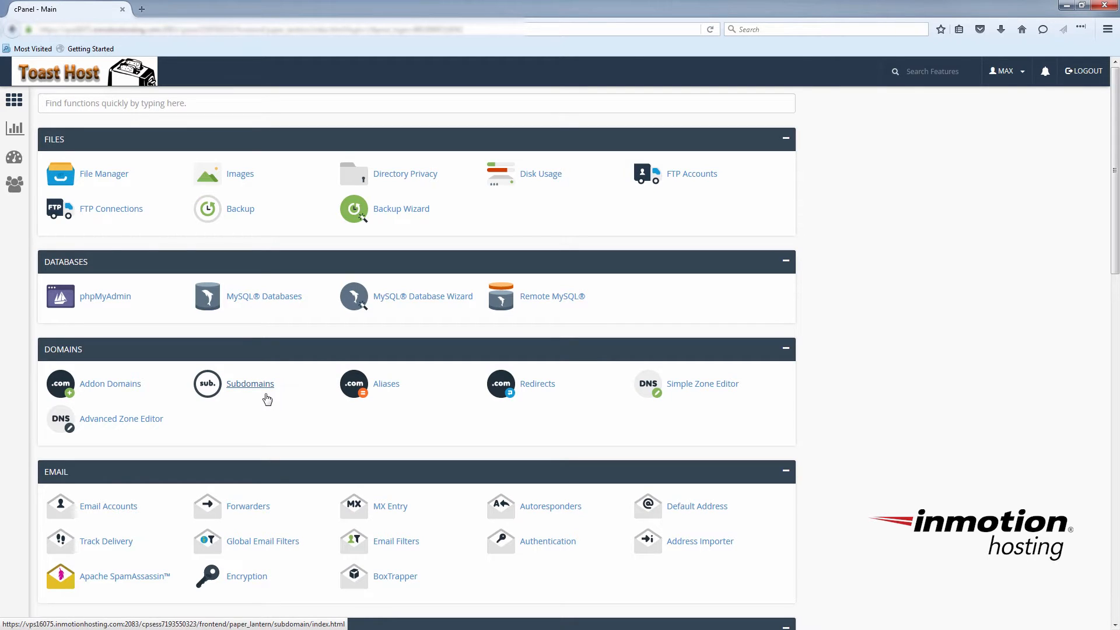
- Create subdomain 'blog' under example.com with document root public_html/blog
{"action": "left_click", "coordinate": [250, 384]}
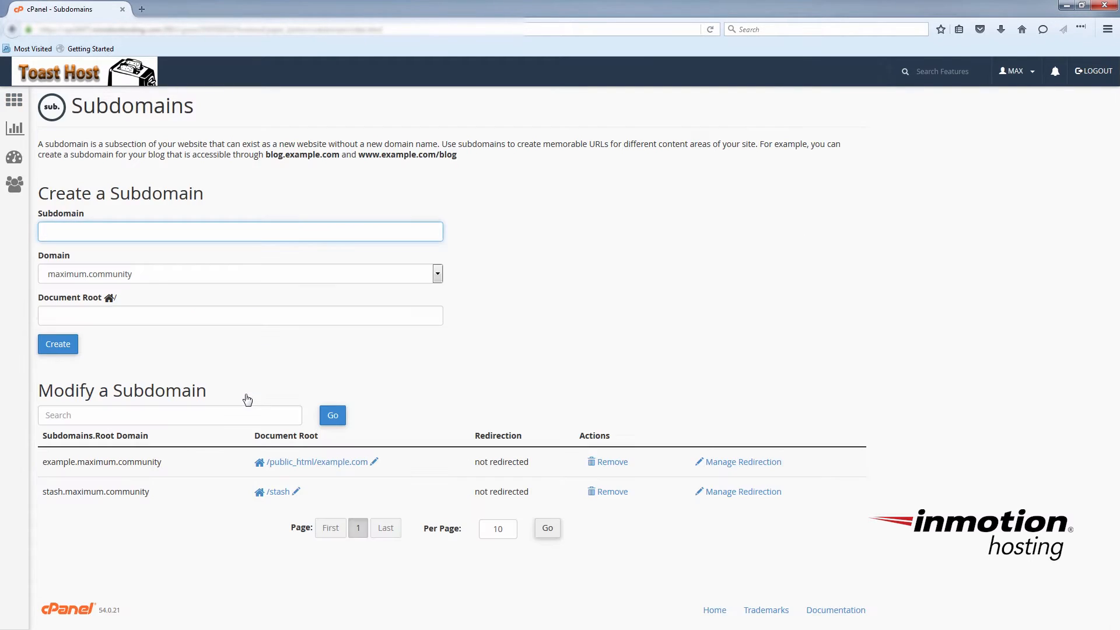
{"action": "left_click", "coordinate": [436, 274]}
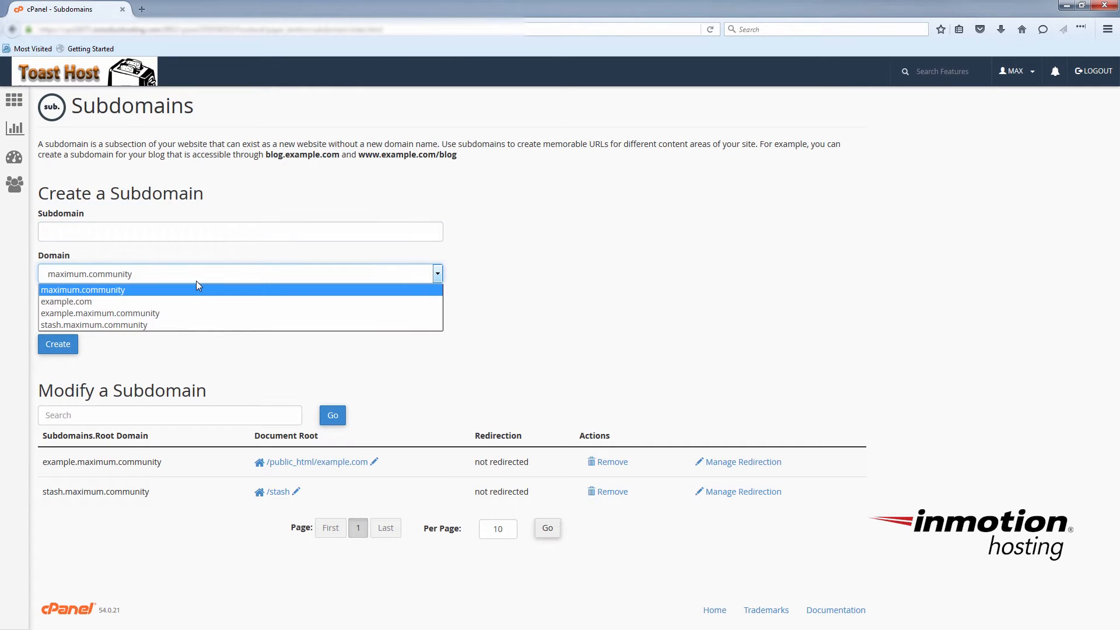
{"action": "mouse_move", "coordinate": [128, 301]}
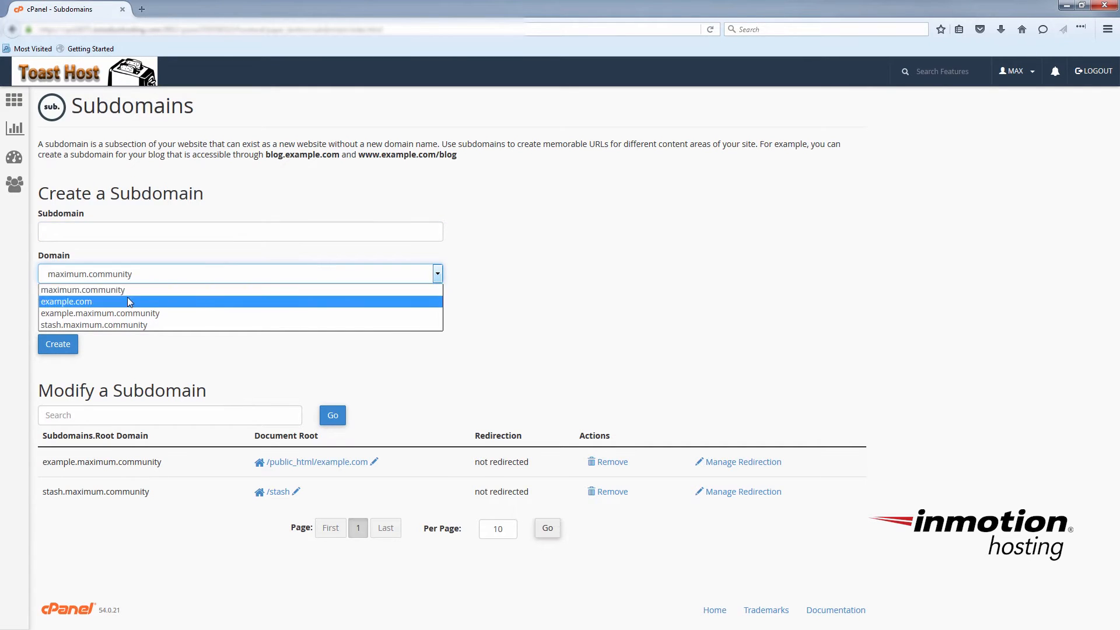
{"action": "left_click", "coordinate": [66, 301]}
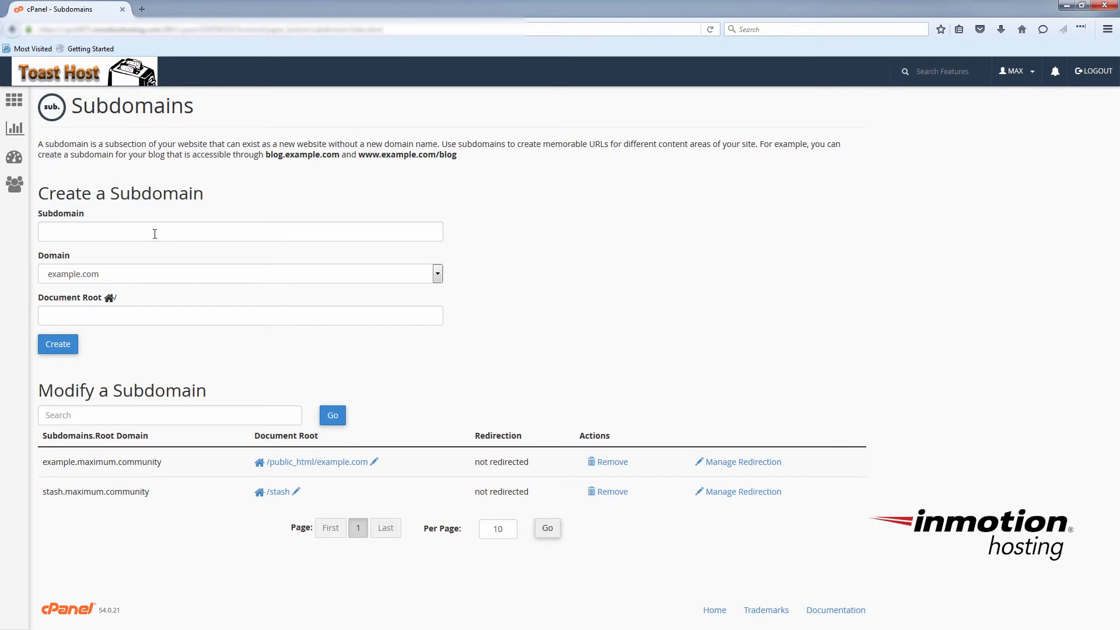
{"action": "type", "text": "b"}
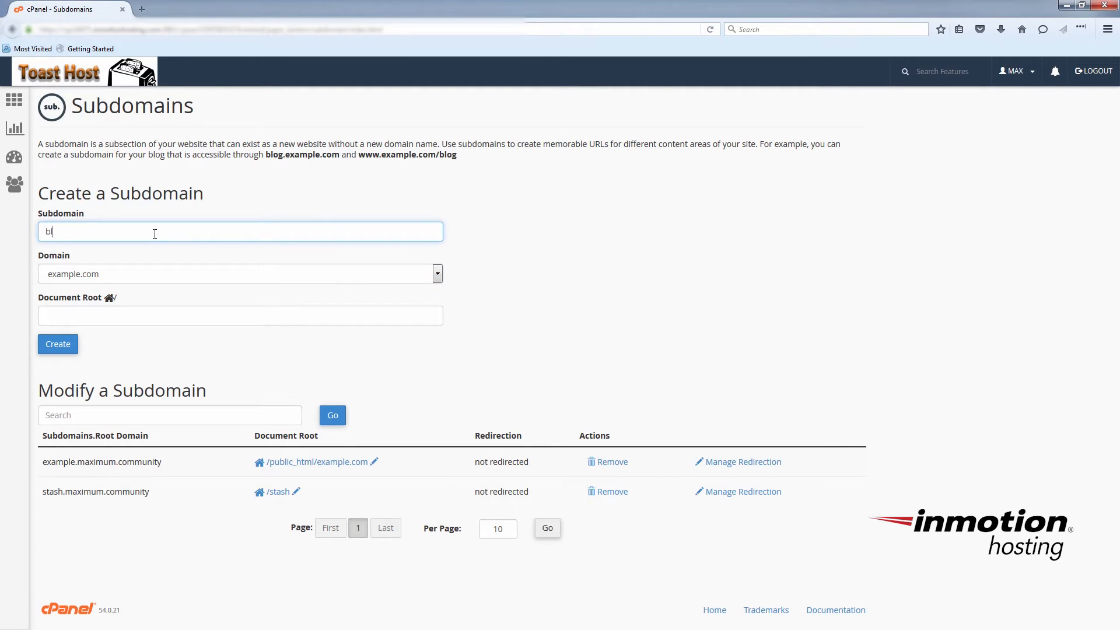
{"action": "type", "text": "log"}
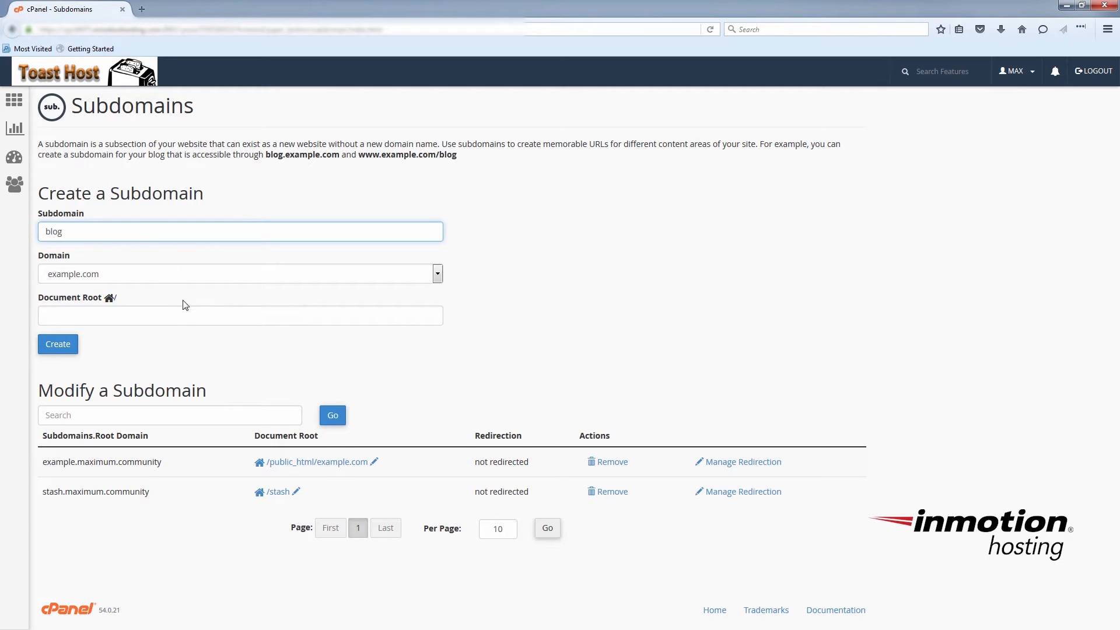
{"action": "left_click", "coordinate": [240, 315]}
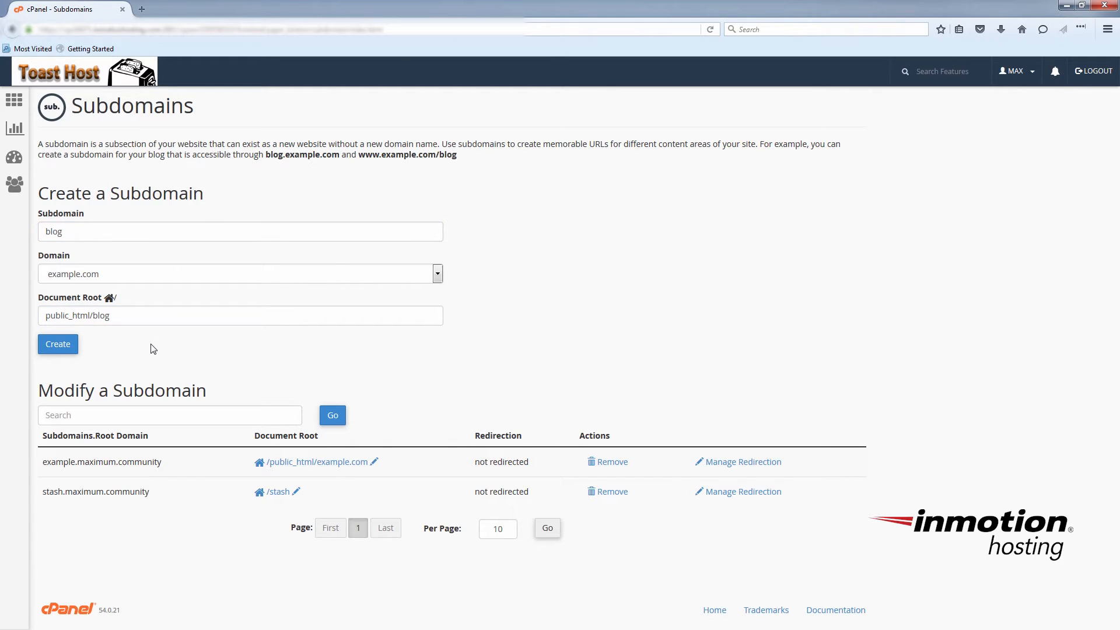
{"action": "mouse_move", "coordinate": [57, 344]}
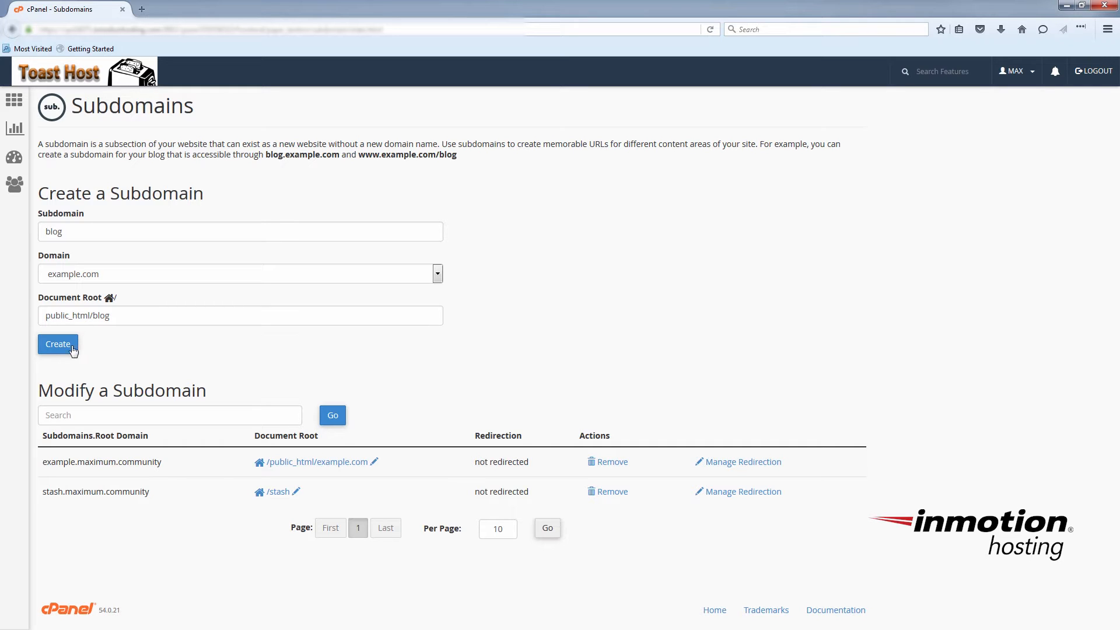
{"action": "left_click", "coordinate": [57, 343]}
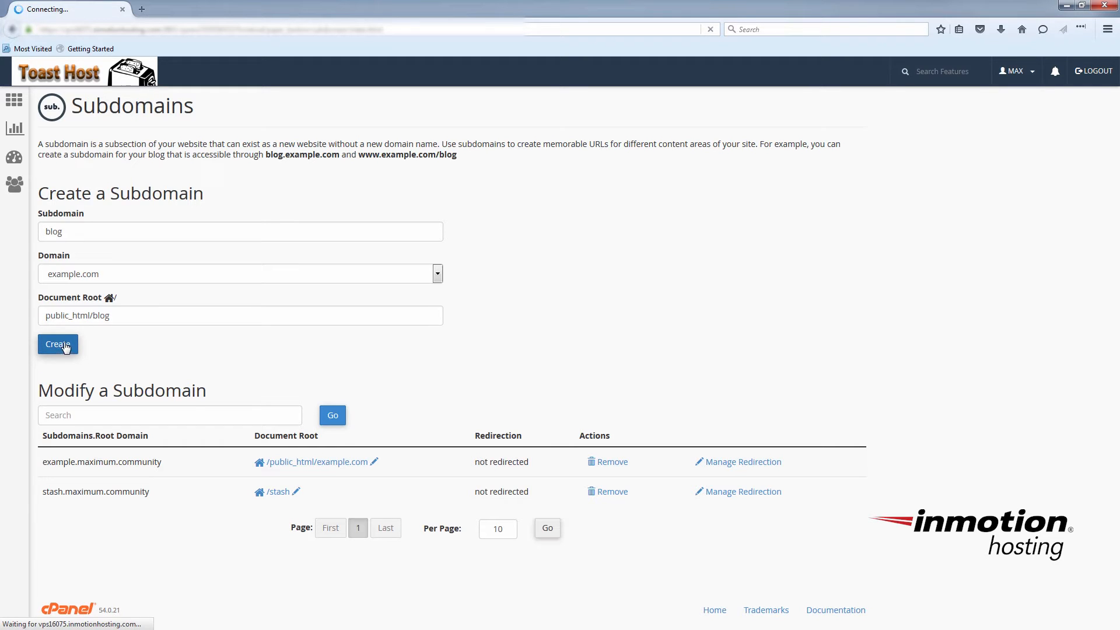
{"action": "left_click", "coordinate": [58, 344]}
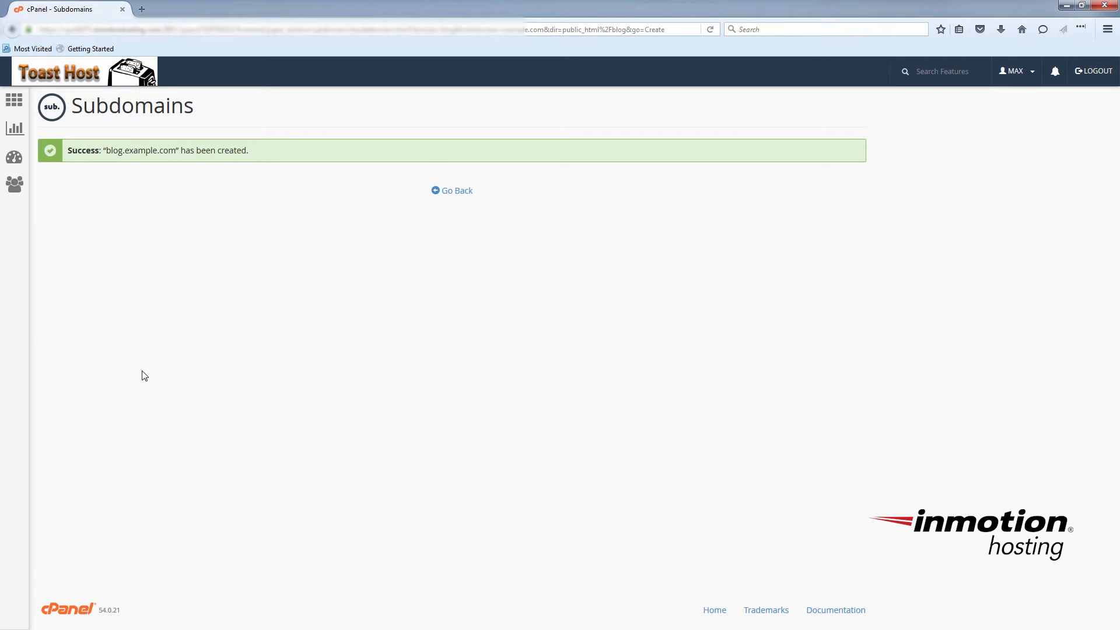
{"action": "mouse_move", "coordinate": [203, 376]}
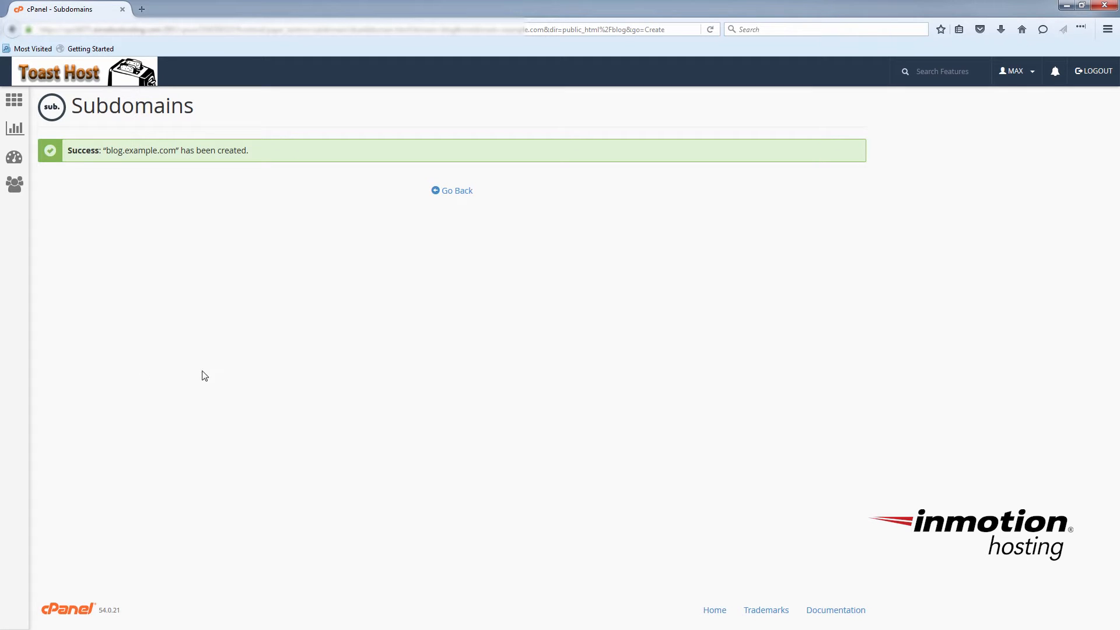
- Go back to the subdomains list showing blog.example.com at /public_html/blog
{"action": "left_click", "coordinate": [451, 190]}
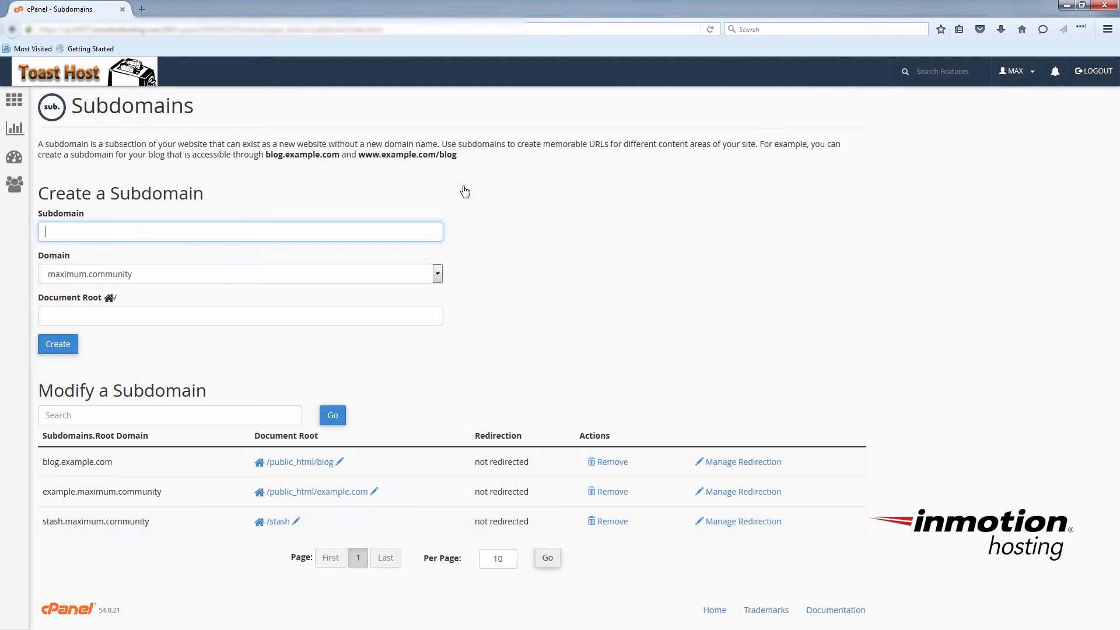
{"action": "mouse_move", "coordinate": [568, 273]}
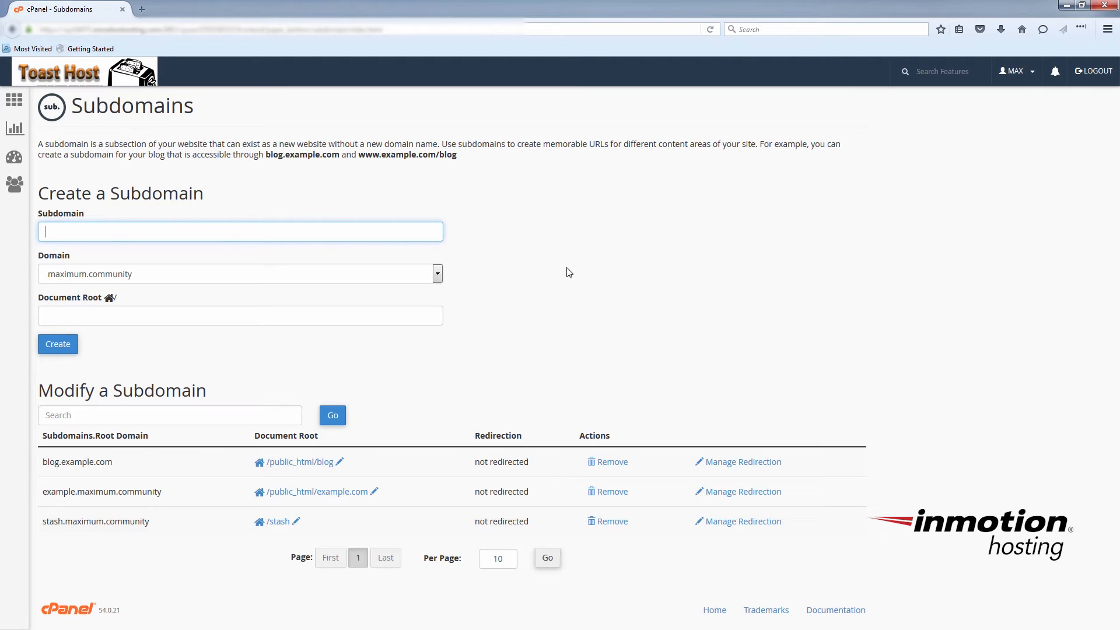
{"action": "mouse_move", "coordinate": [457, 288]}
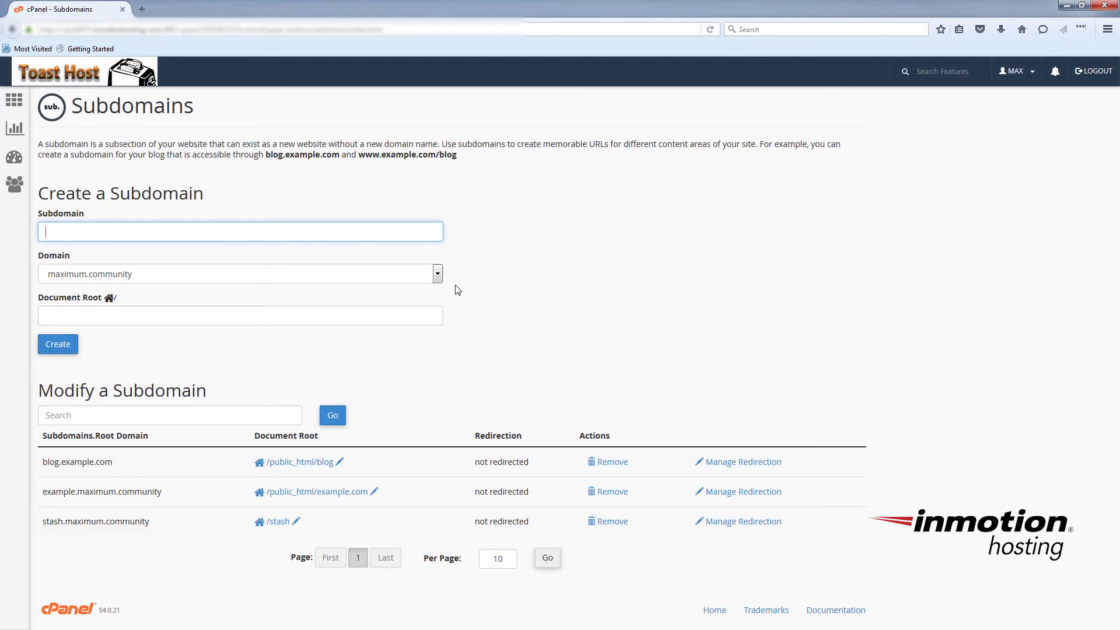
{"action": "mouse_move", "coordinate": [315, 184]}
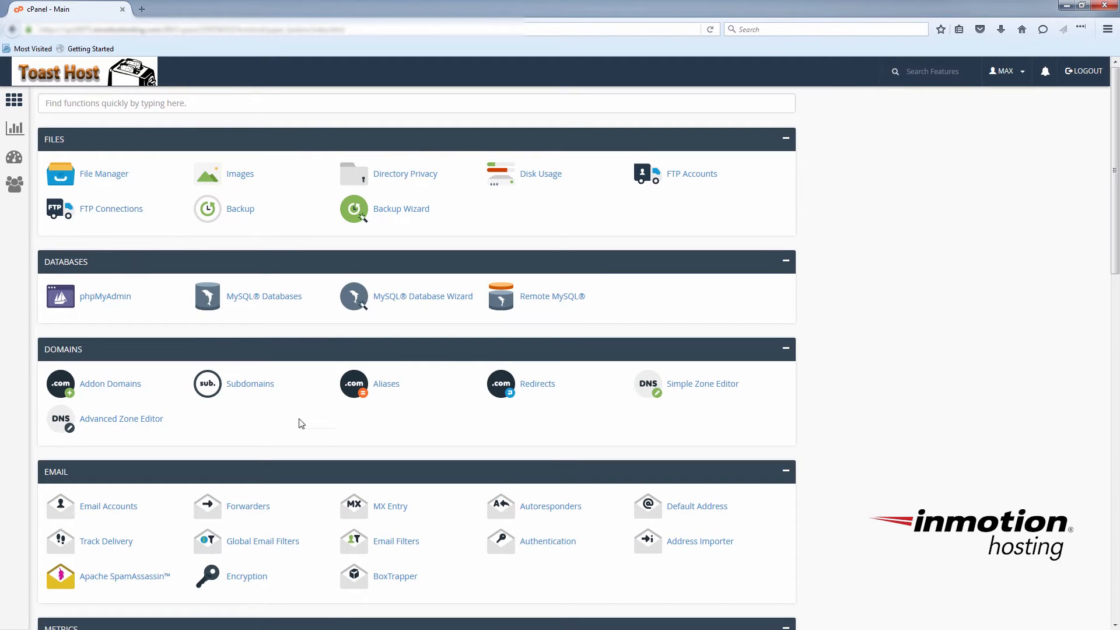
{"action": "mouse_move", "coordinate": [297, 430]}
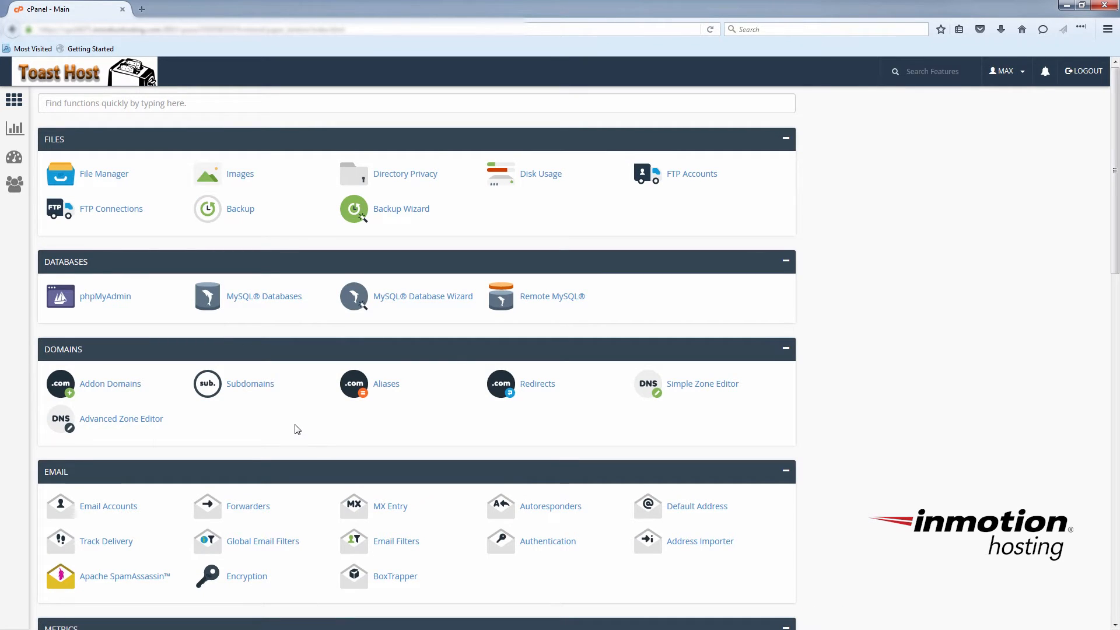
{"action": "mouse_move", "coordinate": [120, 419]}
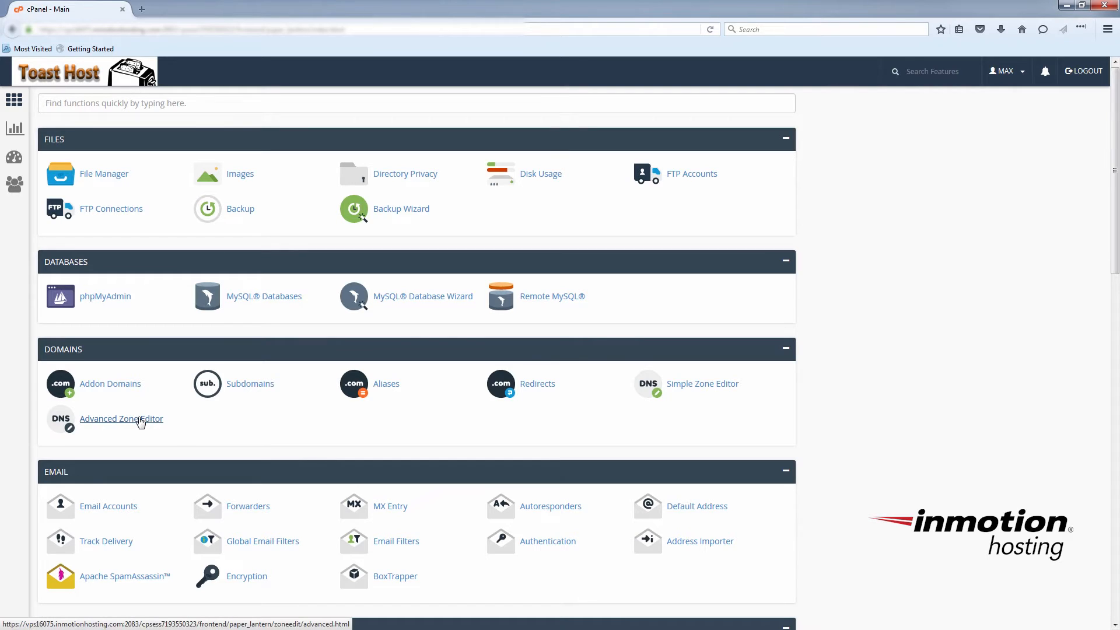
- Show example.com's zone records down to blog.example.com's A record, then the Tumblr help tab
{"action": "left_click", "coordinate": [121, 419]}
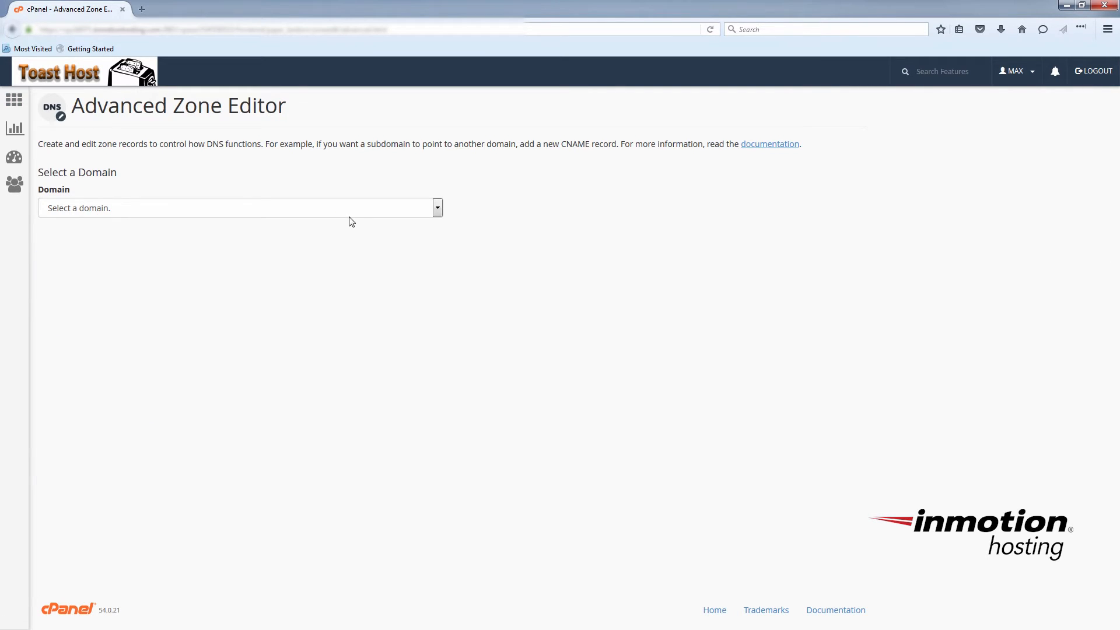
{"action": "mouse_move", "coordinate": [331, 211]}
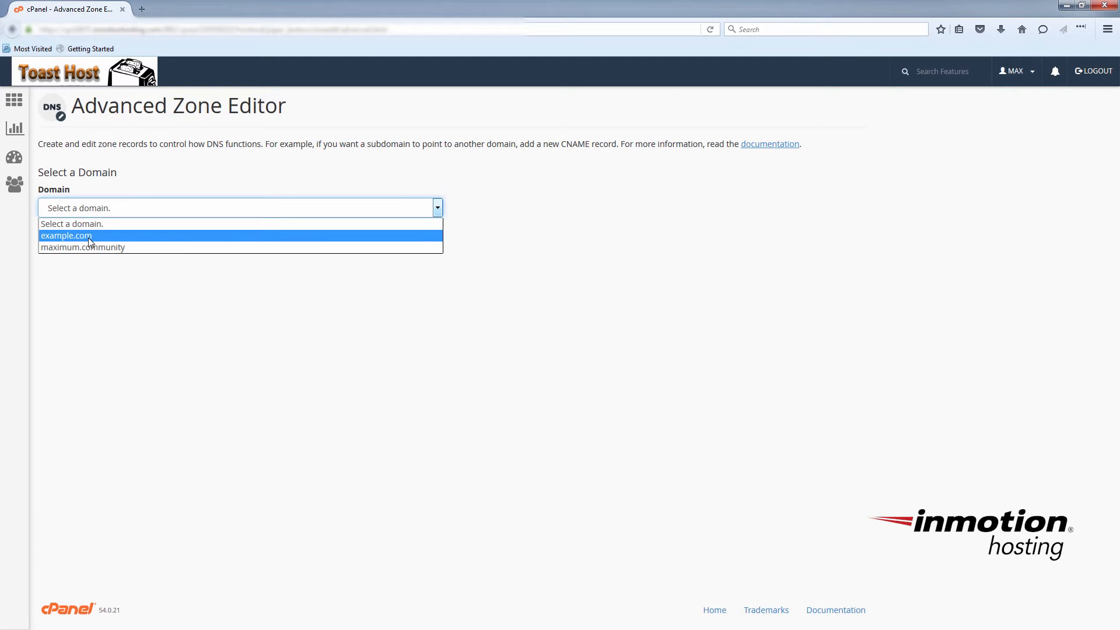
{"action": "left_click", "coordinate": [66, 236]}
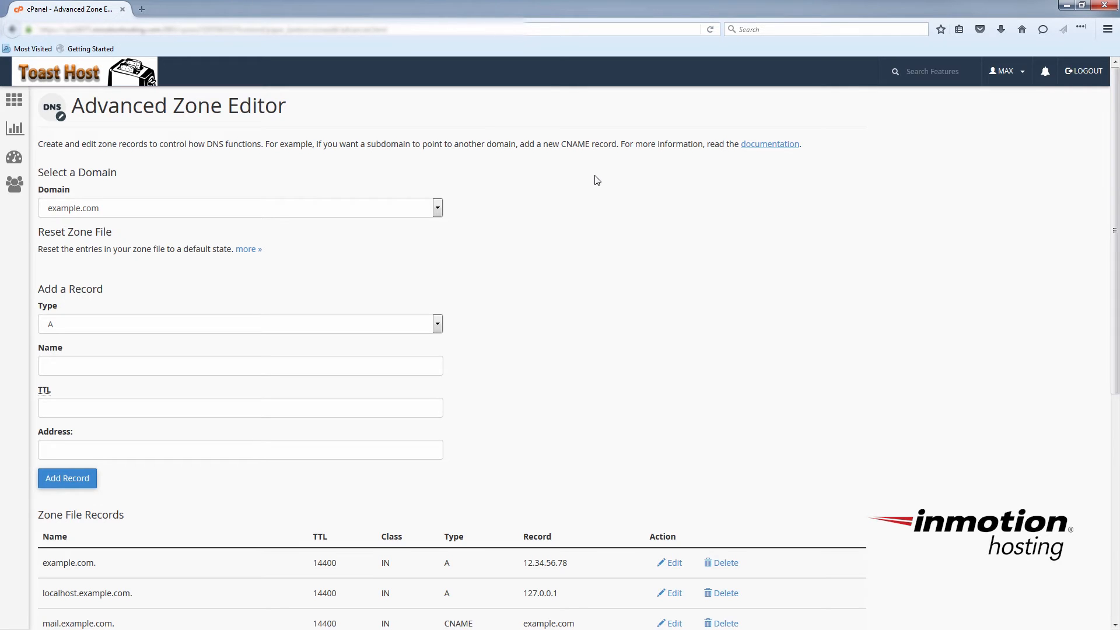
{"action": "mouse_move", "coordinate": [631, 353]}
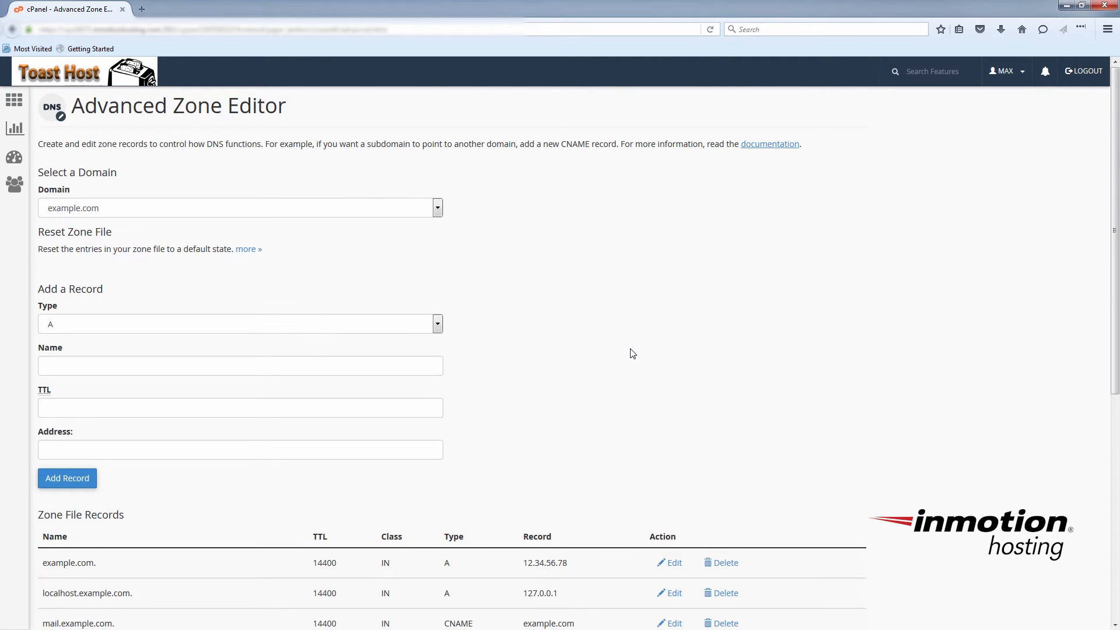
{"action": "scroll", "scroll_direction": "down", "scroll_amount": 3}
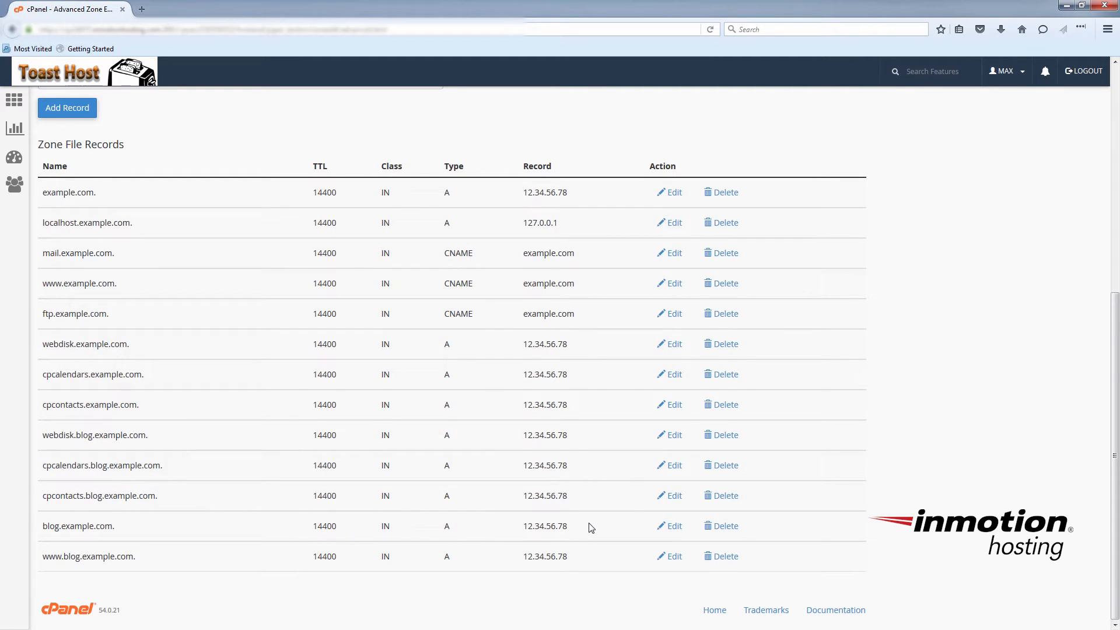
{"action": "mouse_move", "coordinate": [522, 531]}
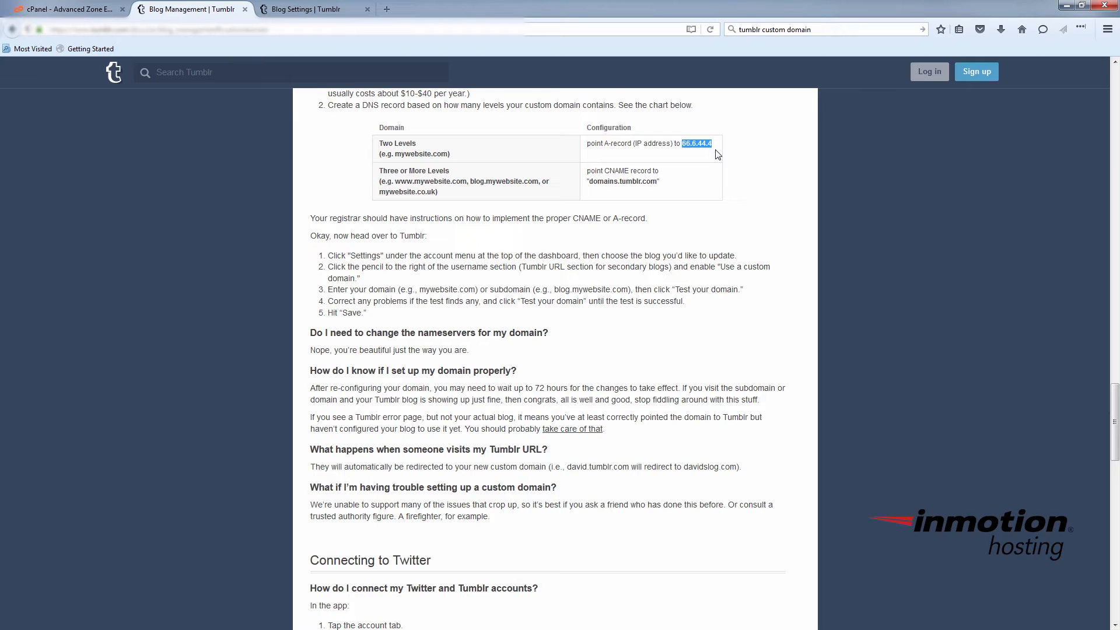
{"action": "left_click", "coordinate": [68, 8]}
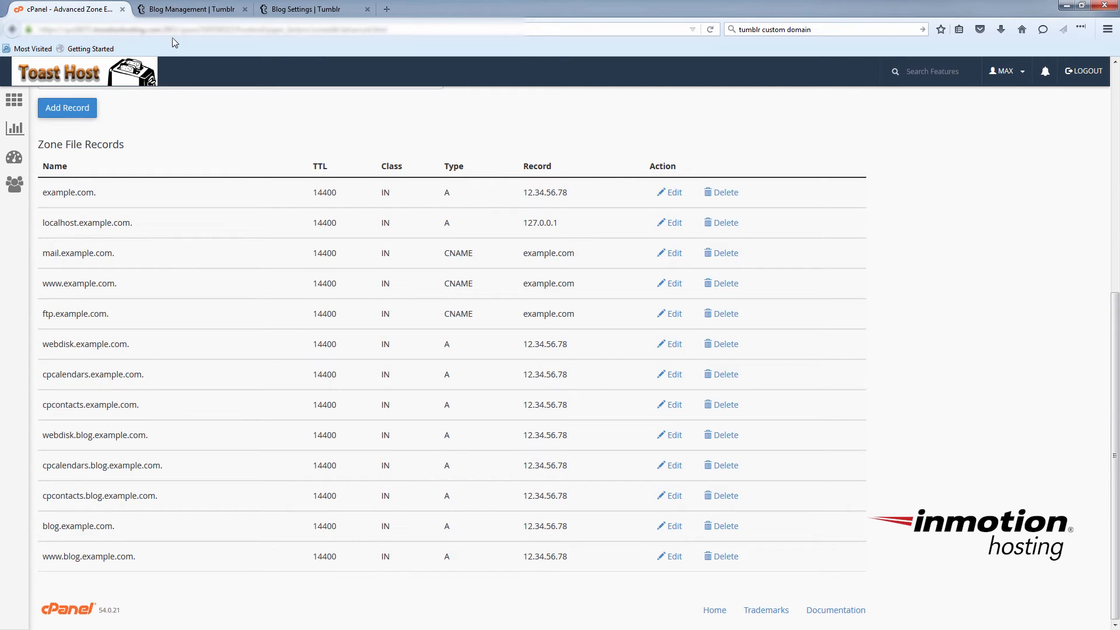
{"action": "mouse_move", "coordinate": [892, 463]}
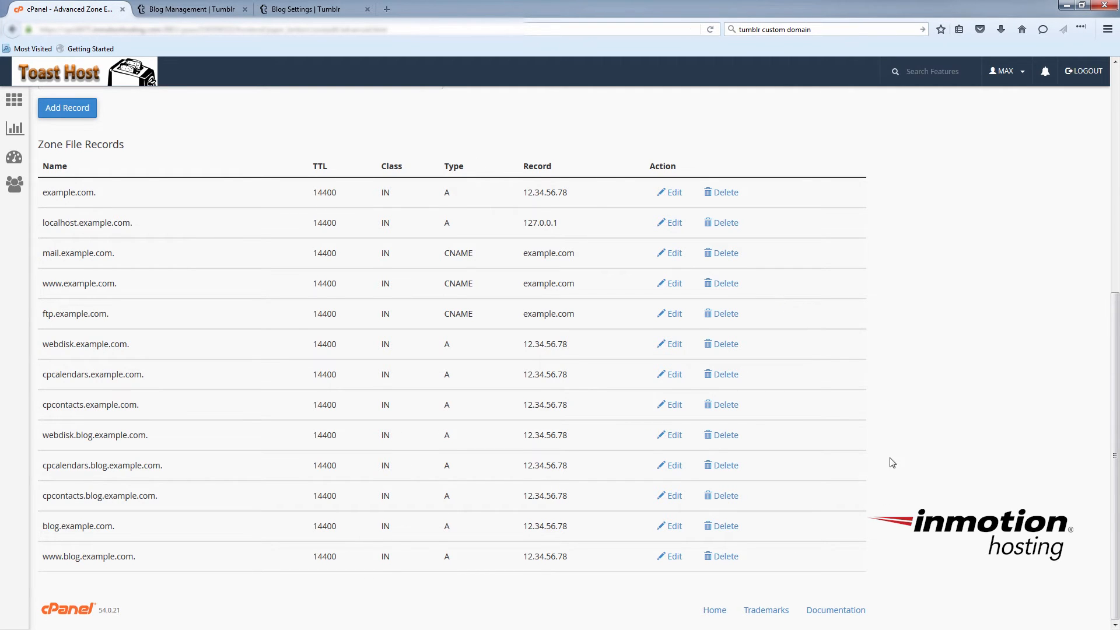
{"action": "mouse_move", "coordinate": [672, 526]}
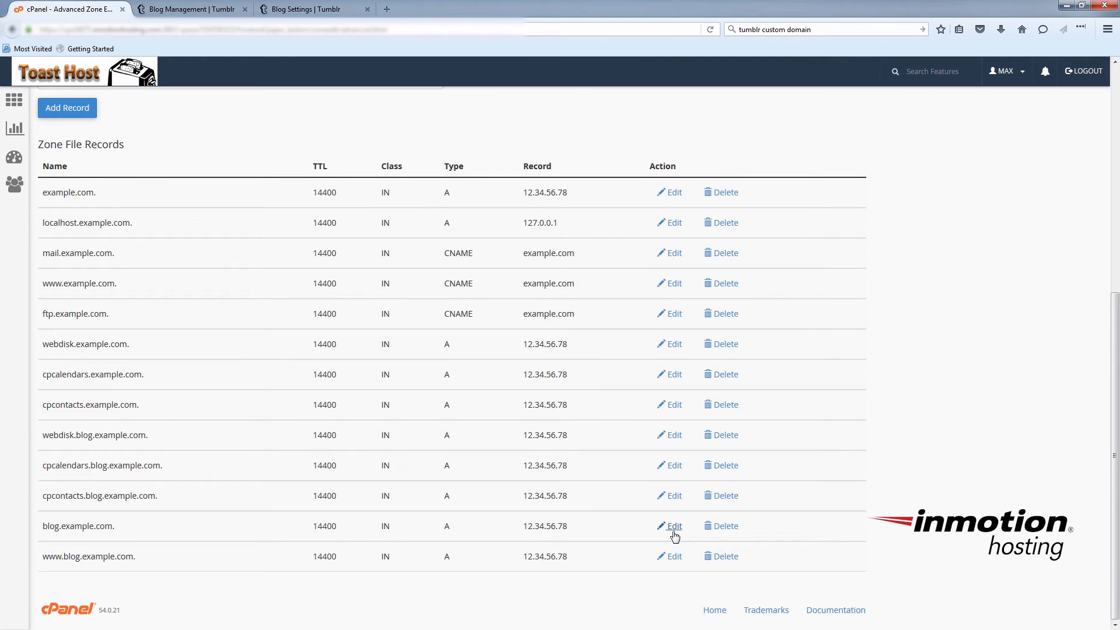
- Change the blog.example.com A record address to 66.6.44.4
{"action": "left_click", "coordinate": [672, 526]}
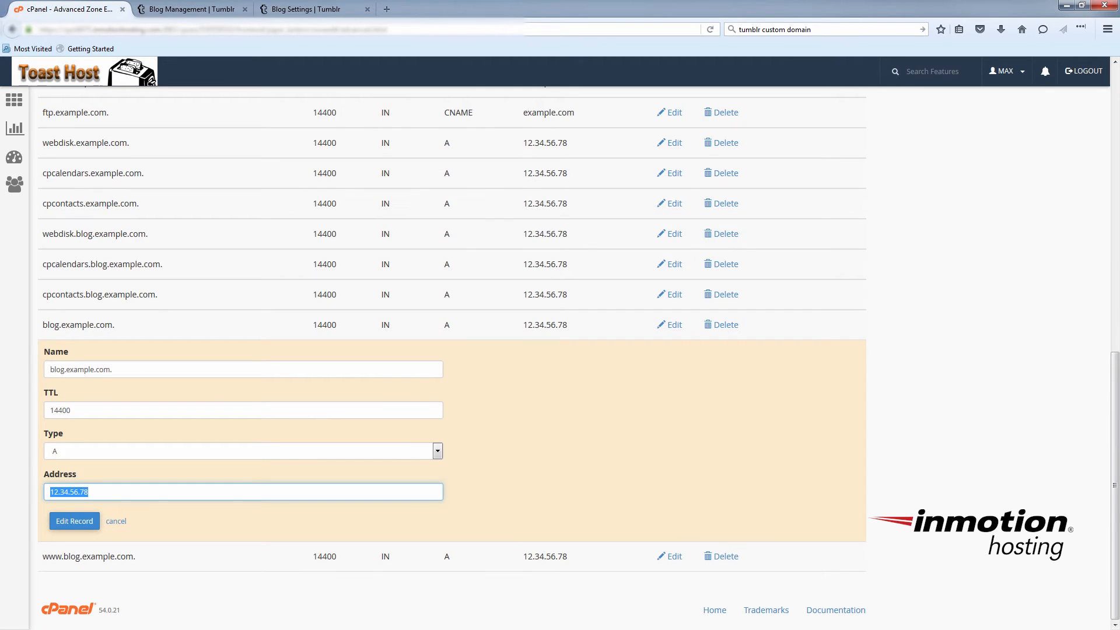
{"action": "type", "text": "66.6.44.4"}
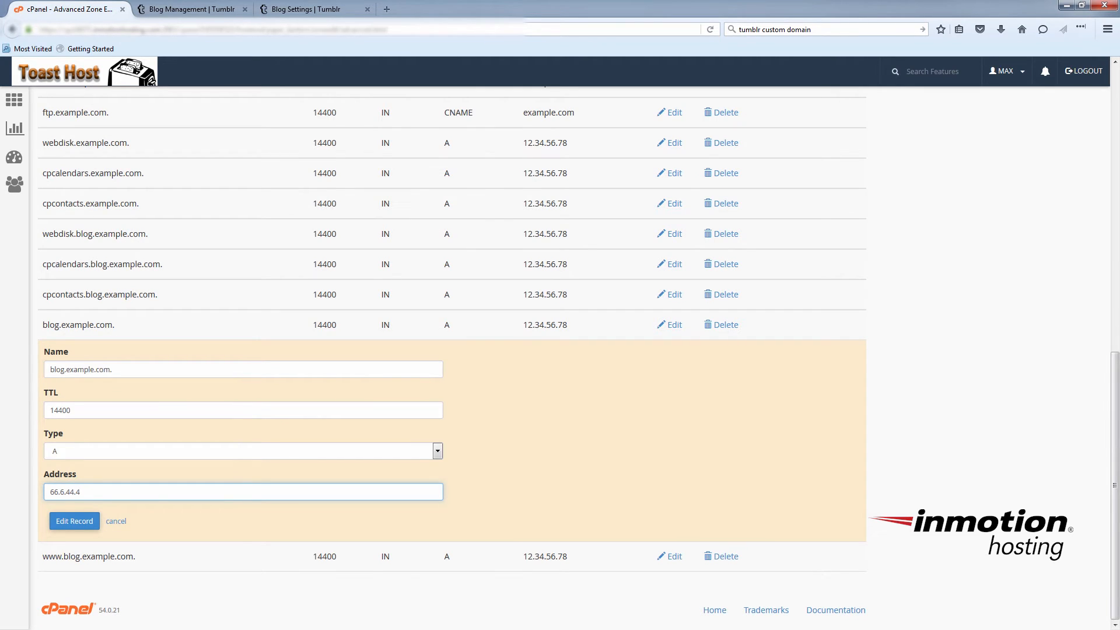
{"action": "scroll", "scroll_direction": "up", "scroll_amount": 3}
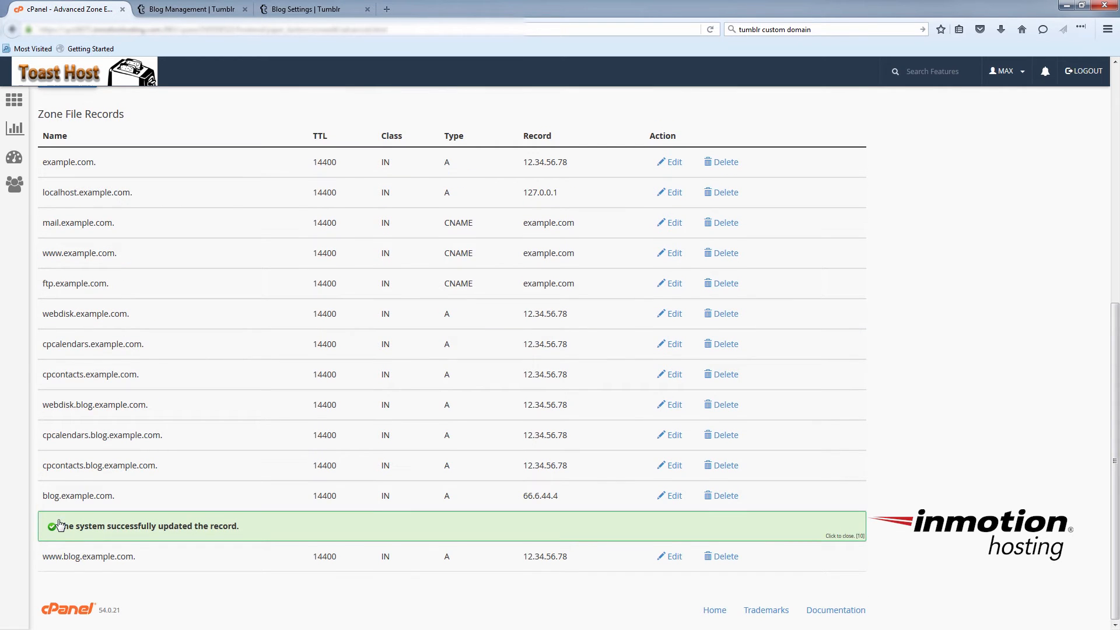
{"action": "mouse_move", "coordinate": [238, 546]}
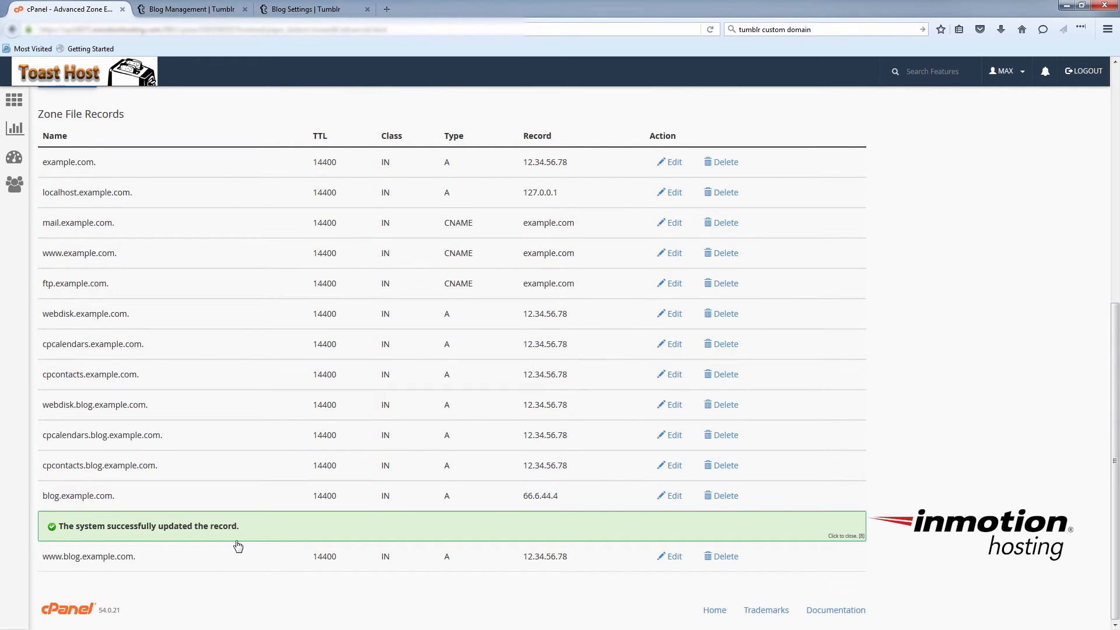
{"action": "mouse_move", "coordinate": [930, 388]}
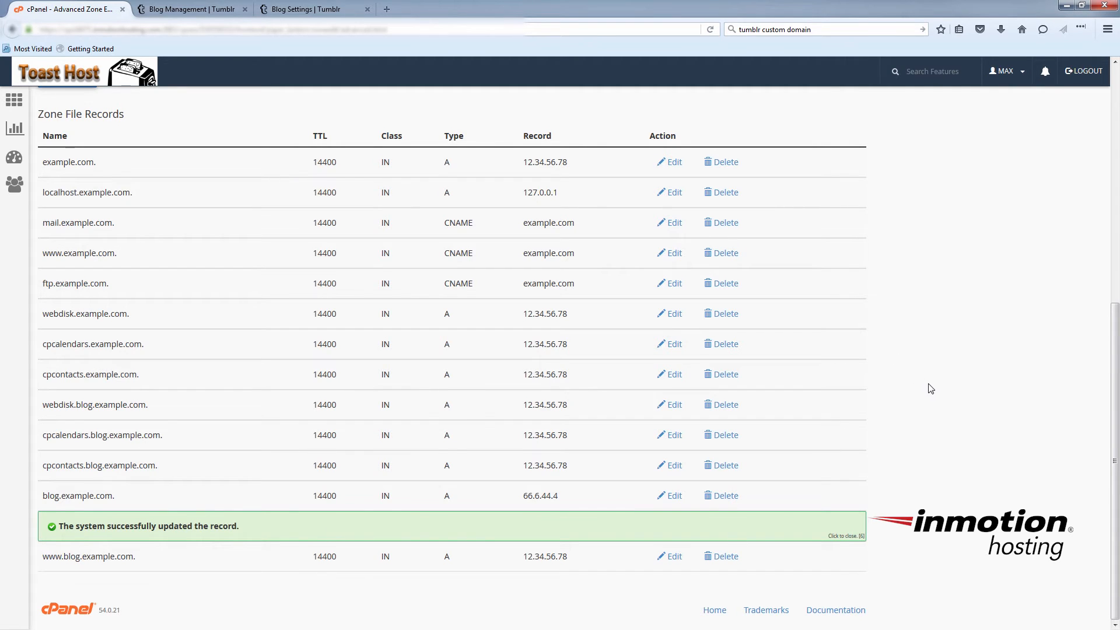
{"action": "mouse_move", "coordinate": [911, 510]}
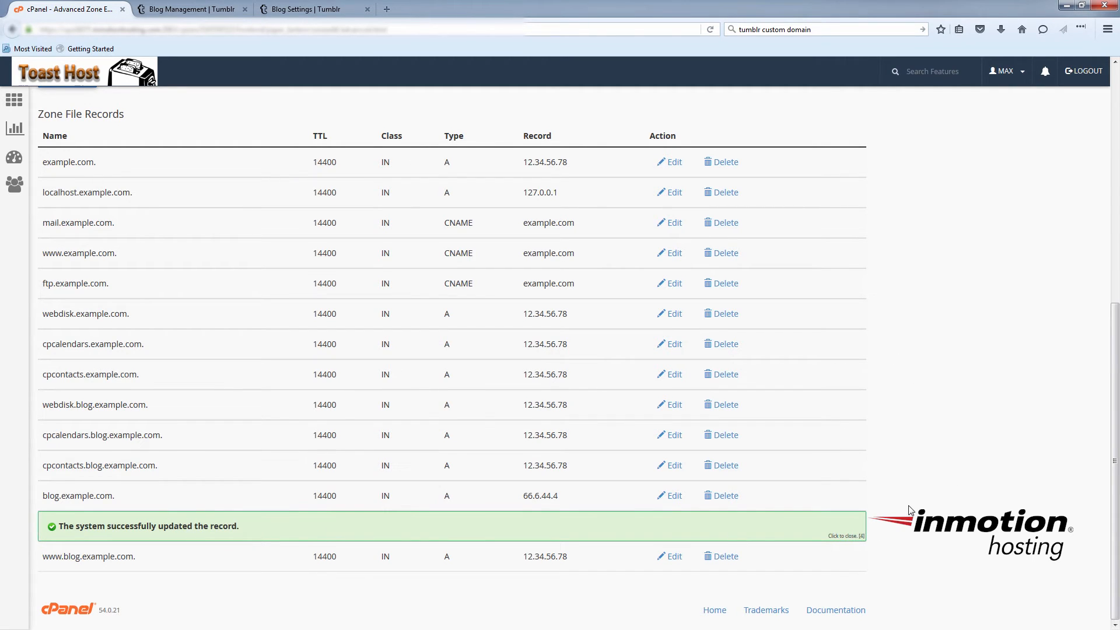
- Close the green record-updated success notice
{"action": "left_click", "coordinate": [844, 535]}
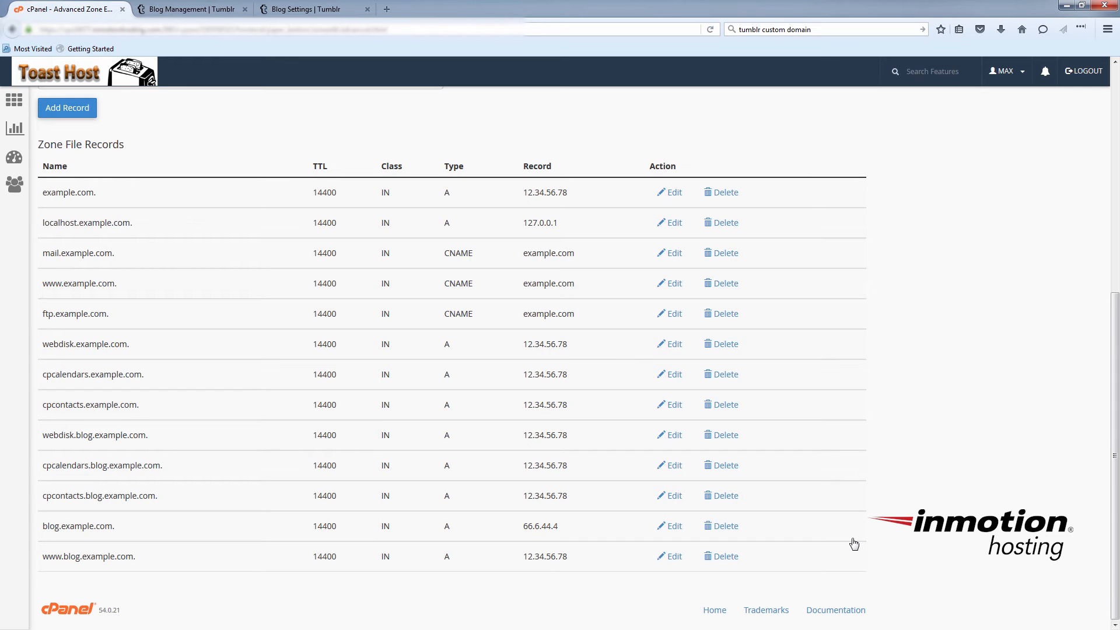
{"action": "mouse_move", "coordinate": [483, 293]}
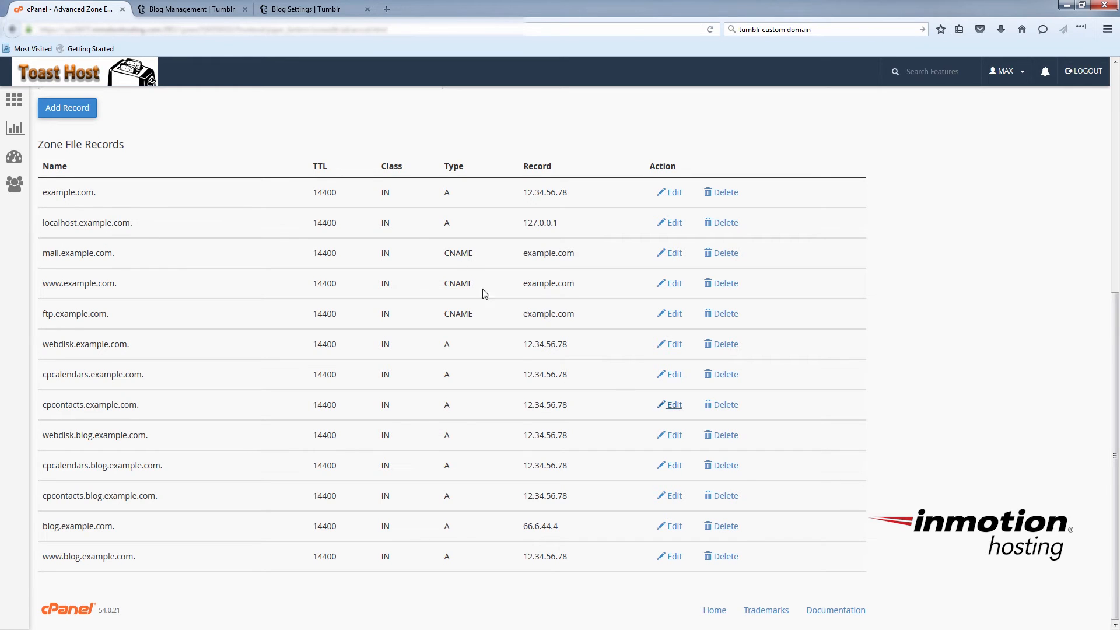
- Switch to the Tumblr tab and open the account menu for Example Blog's settings
{"action": "left_click", "coordinate": [310, 9]}
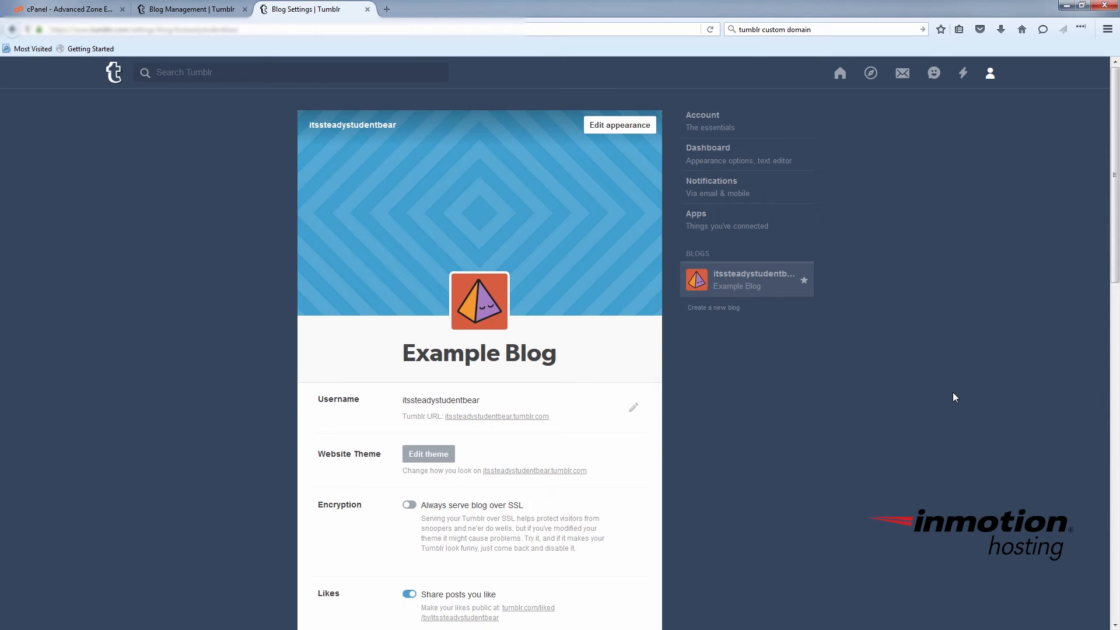
{"action": "mouse_move", "coordinate": [1030, 45]}
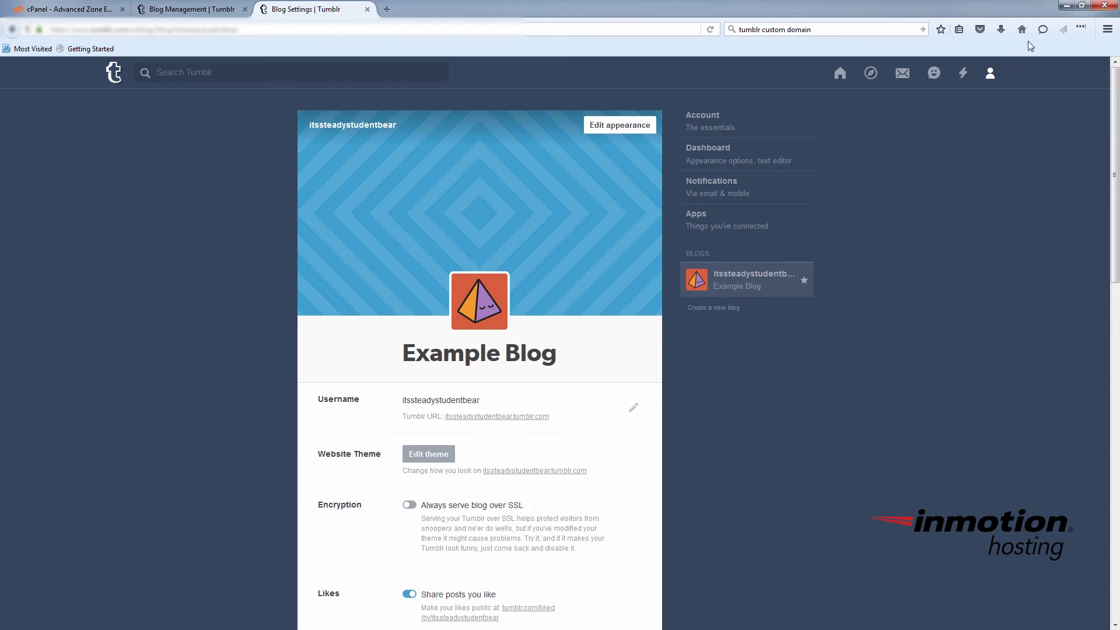
{"action": "left_click", "coordinate": [991, 73]}
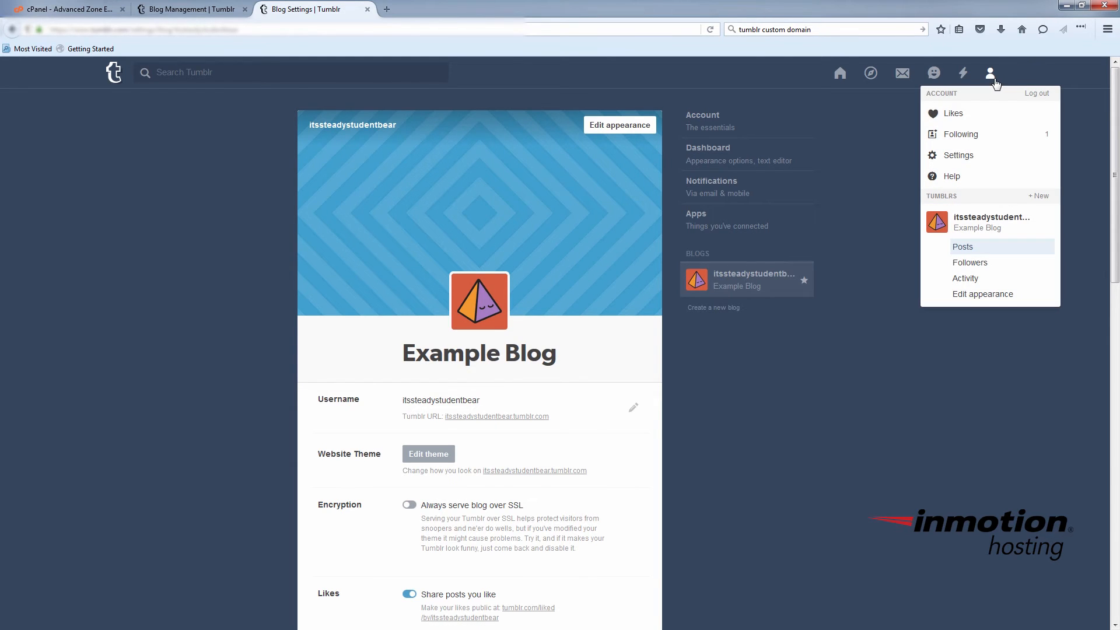
{"action": "mouse_move", "coordinate": [965, 278]}
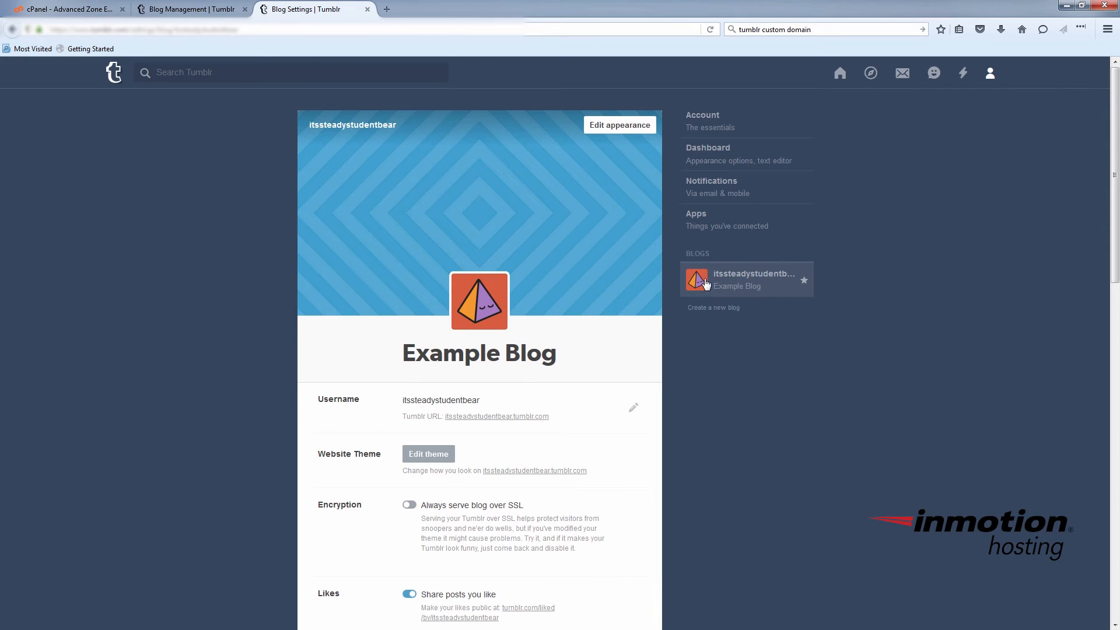
{"action": "mouse_move", "coordinate": [778, 285]}
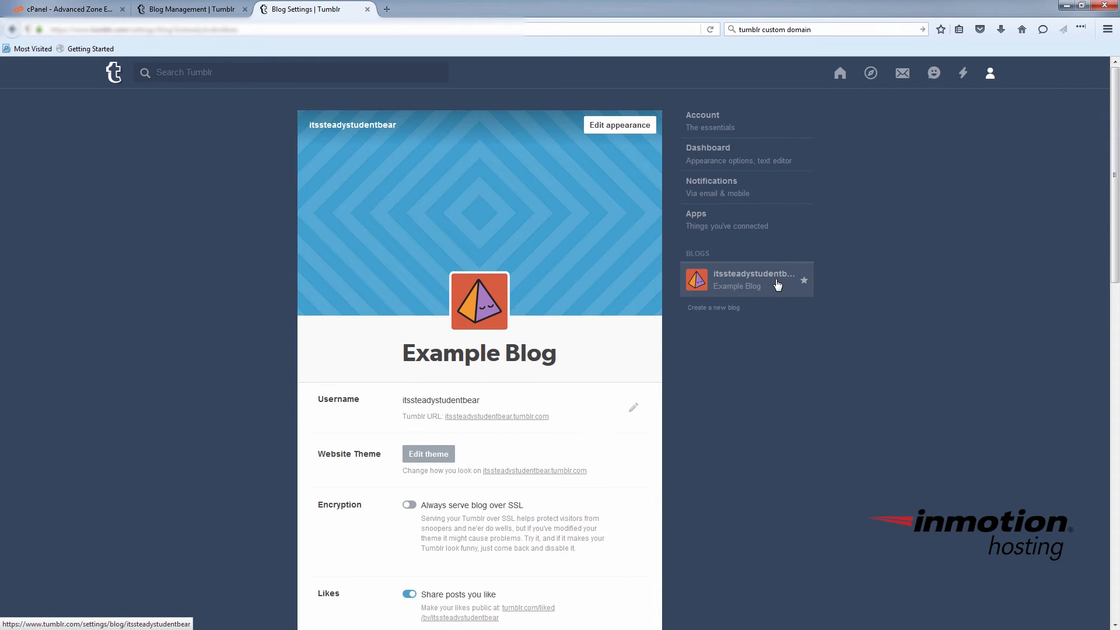
{"action": "mouse_move", "coordinate": [670, 426]}
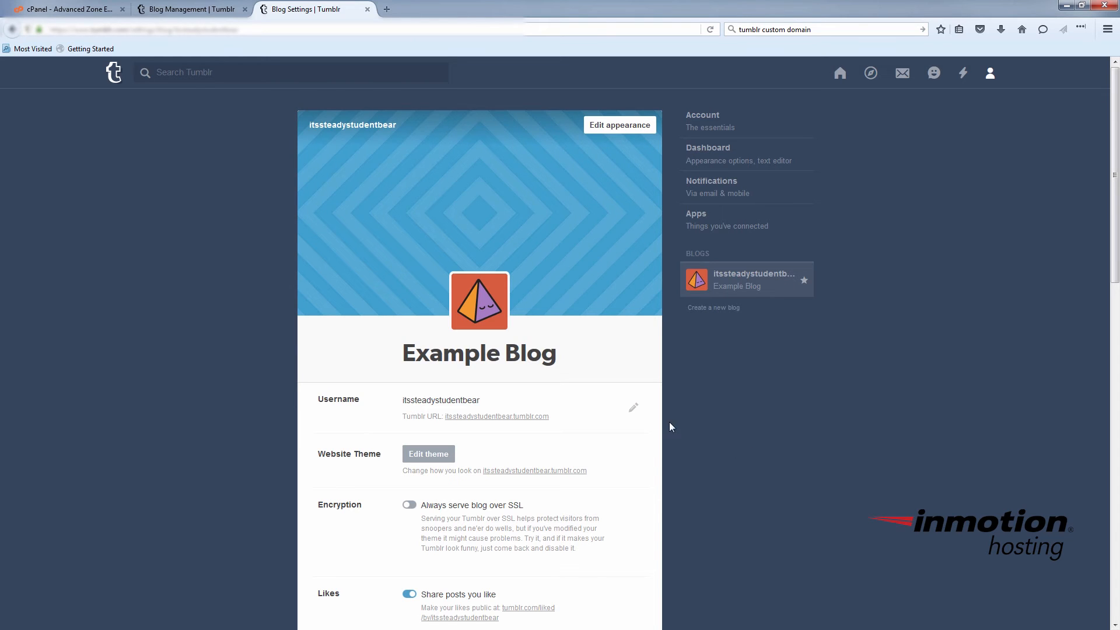
- Enable 'Use a custom domain' for Example Blog and enter blog.example.com
{"action": "left_click", "coordinate": [633, 407]}
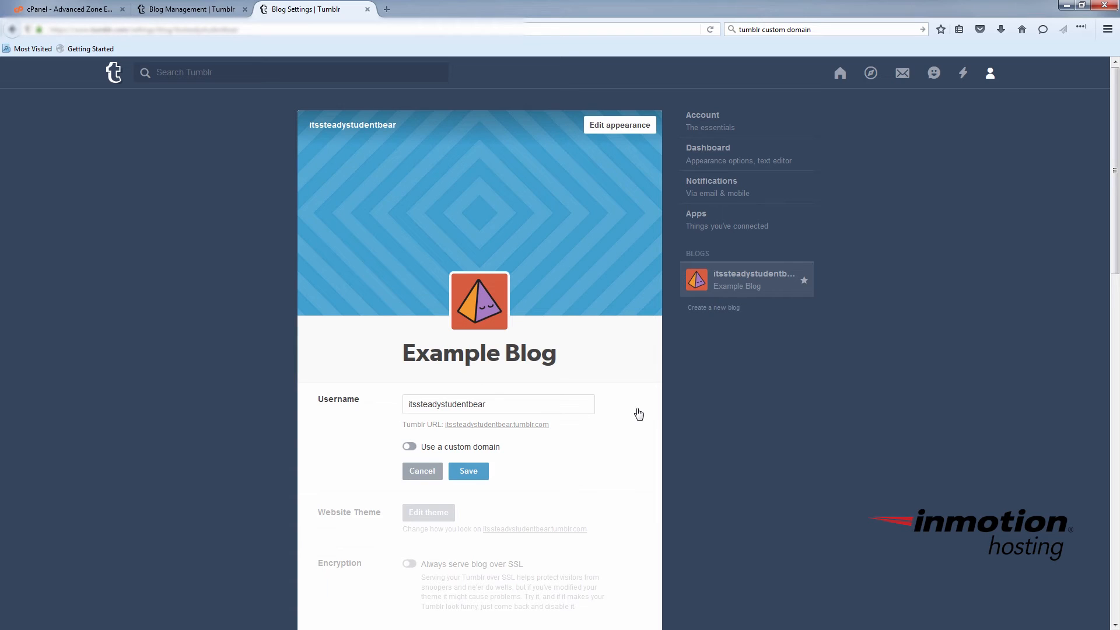
{"action": "mouse_move", "coordinate": [409, 449]}
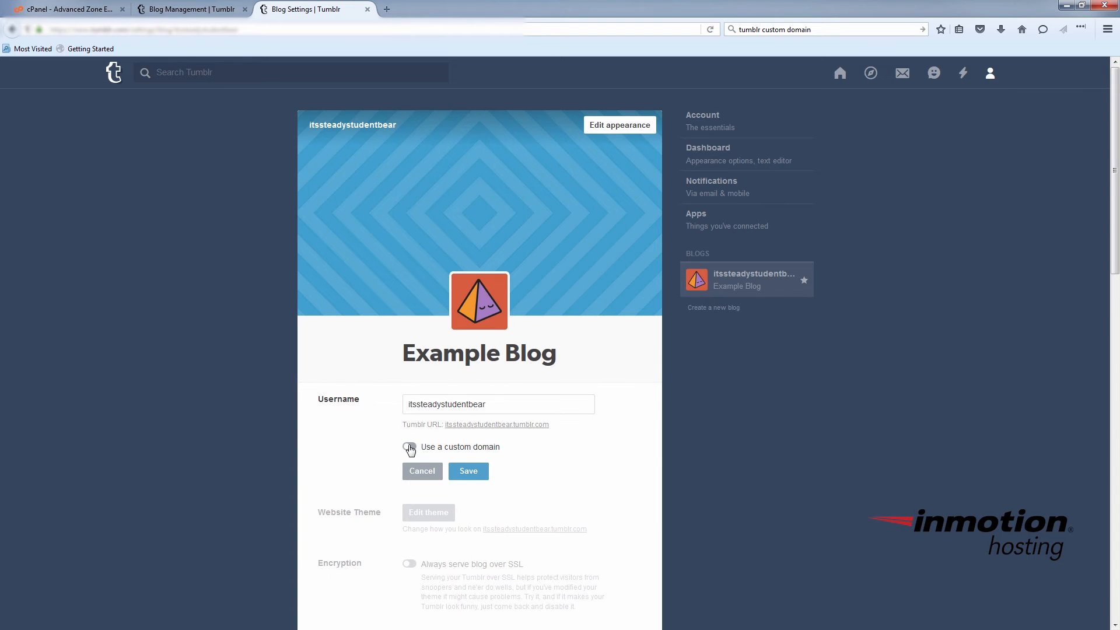
{"action": "left_click", "coordinate": [409, 448]}
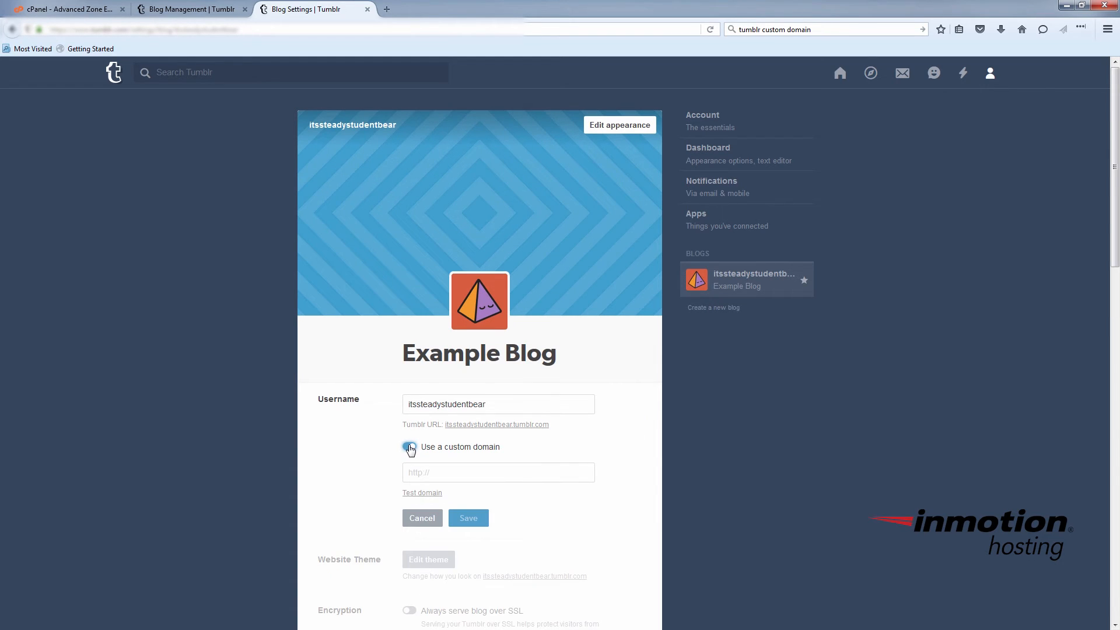
{"action": "left_click", "coordinate": [410, 445]}
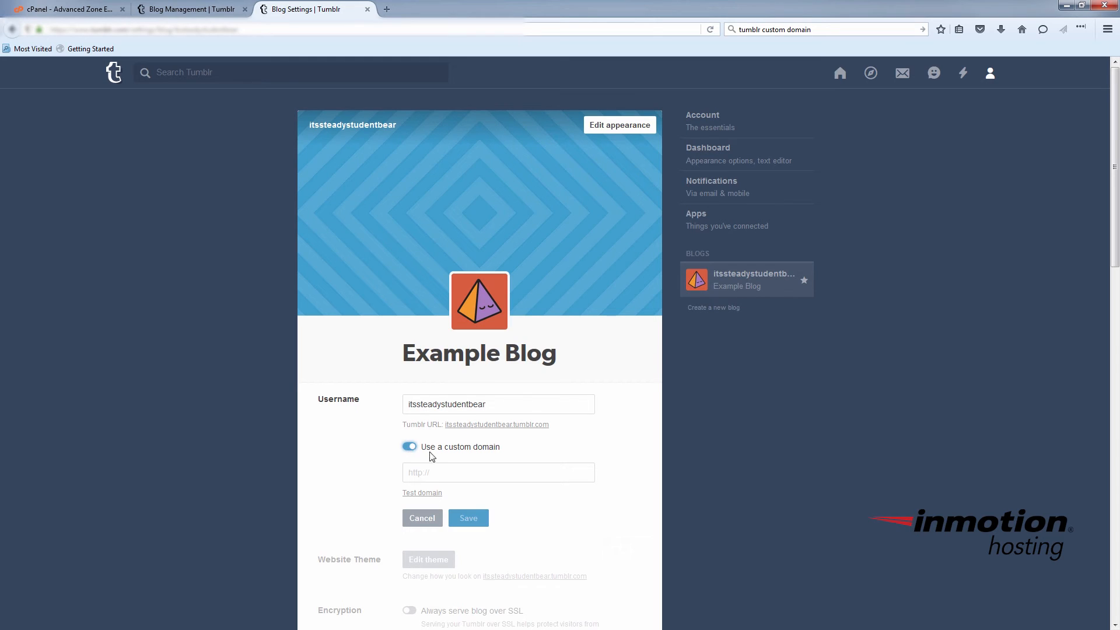
{"action": "type", "text": "bl"}
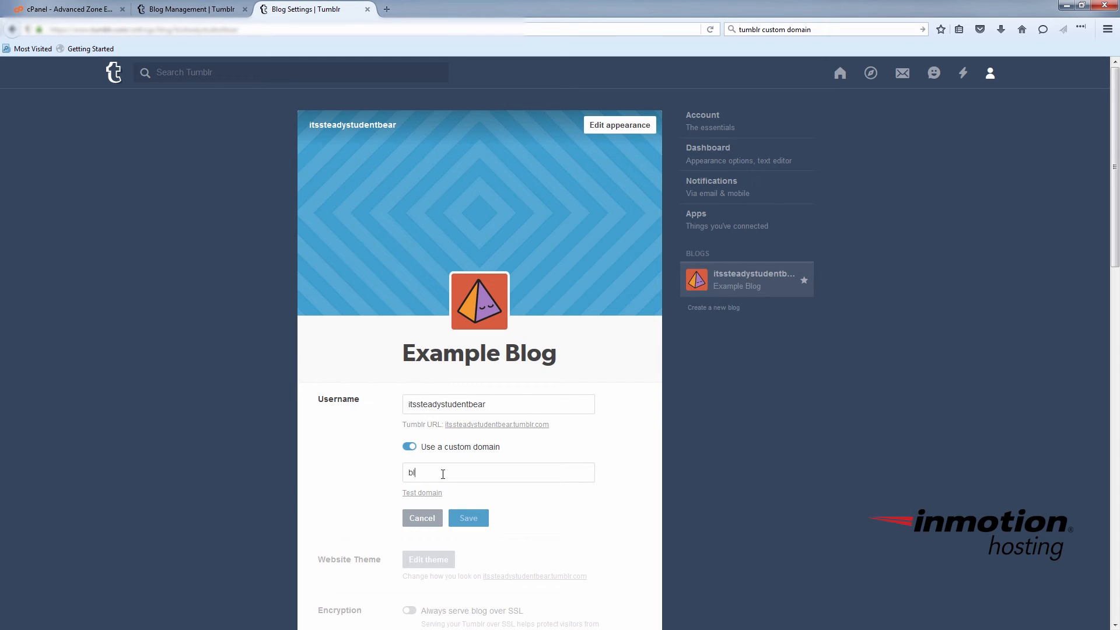
{"action": "type", "text": "og.example"}
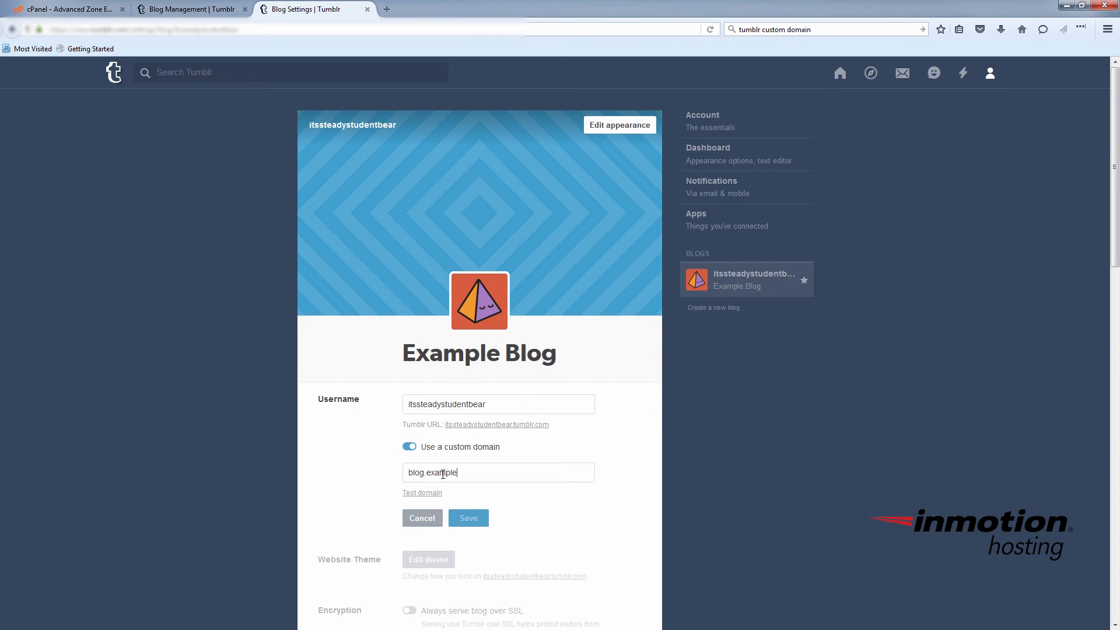
{"action": "type", "text": ".com"}
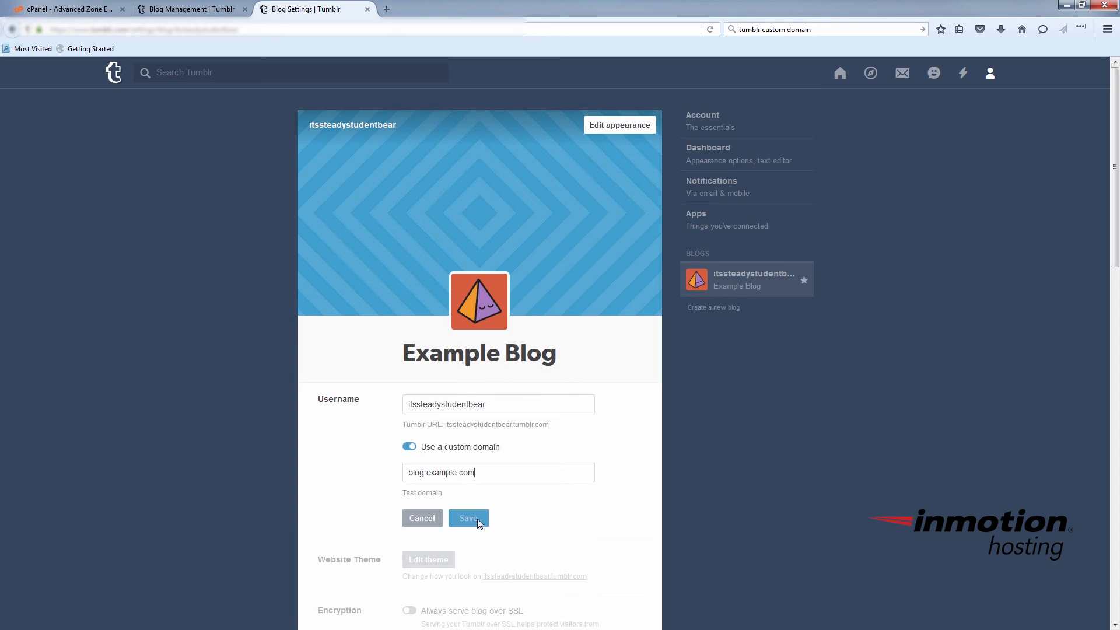
{"action": "mouse_move", "coordinate": [512, 537]}
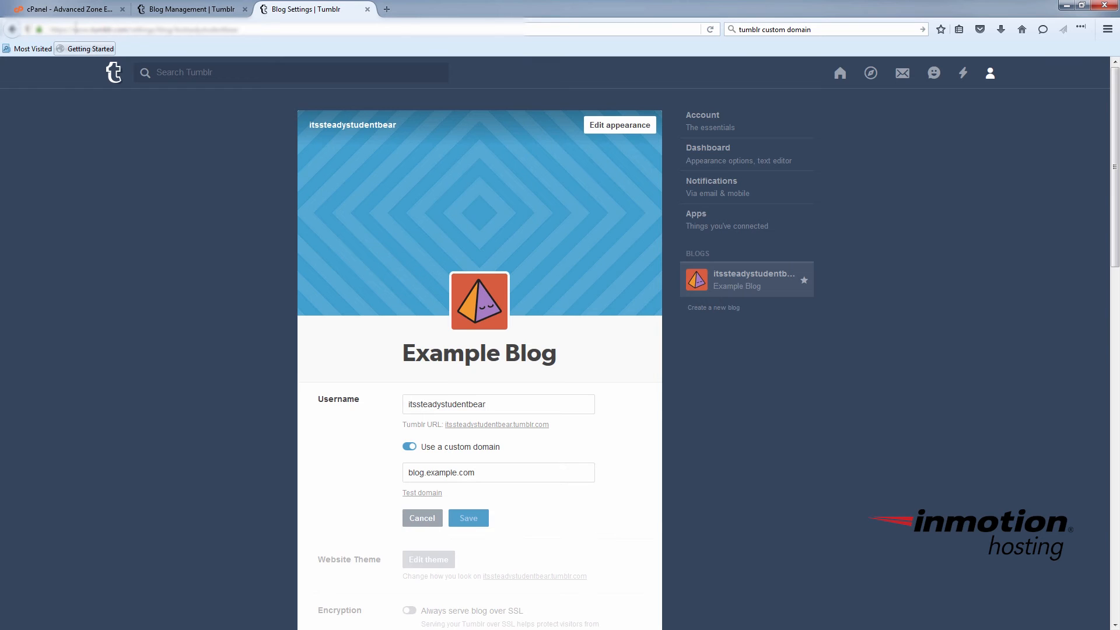
{"action": "left_click", "coordinate": [68, 8]}
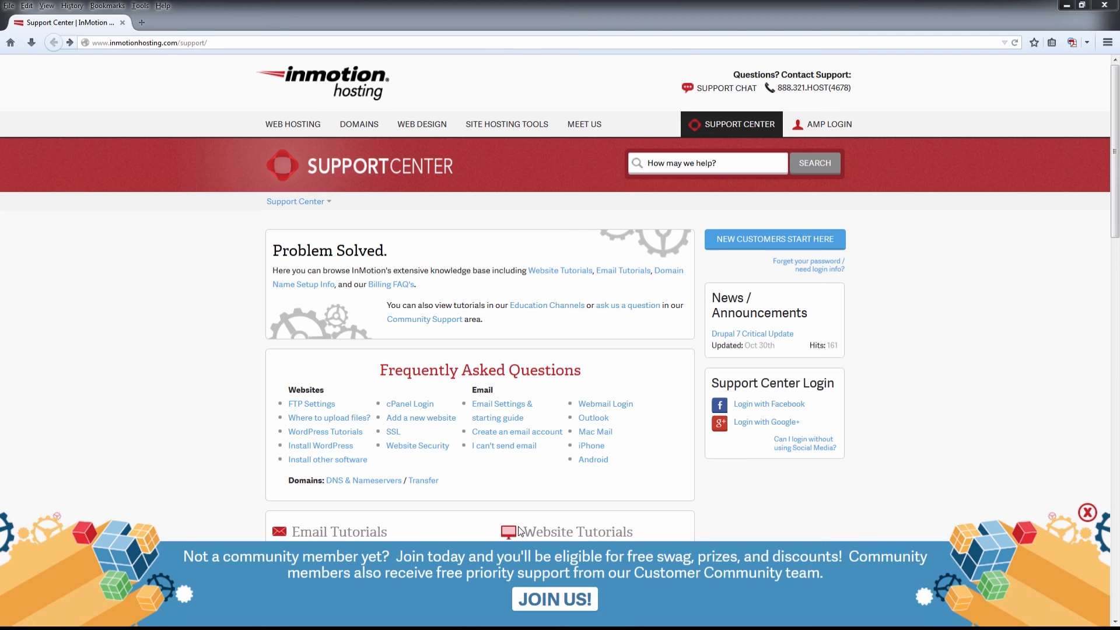
{"action": "left_click", "coordinate": [764, 422]}
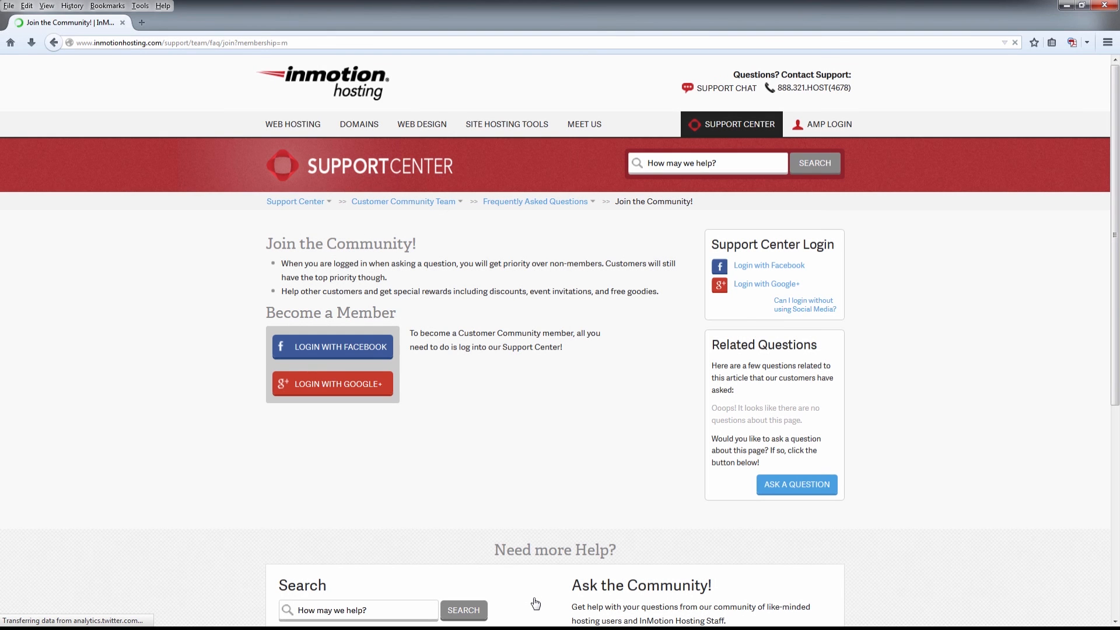
{"action": "left_click", "coordinate": [295, 200]}
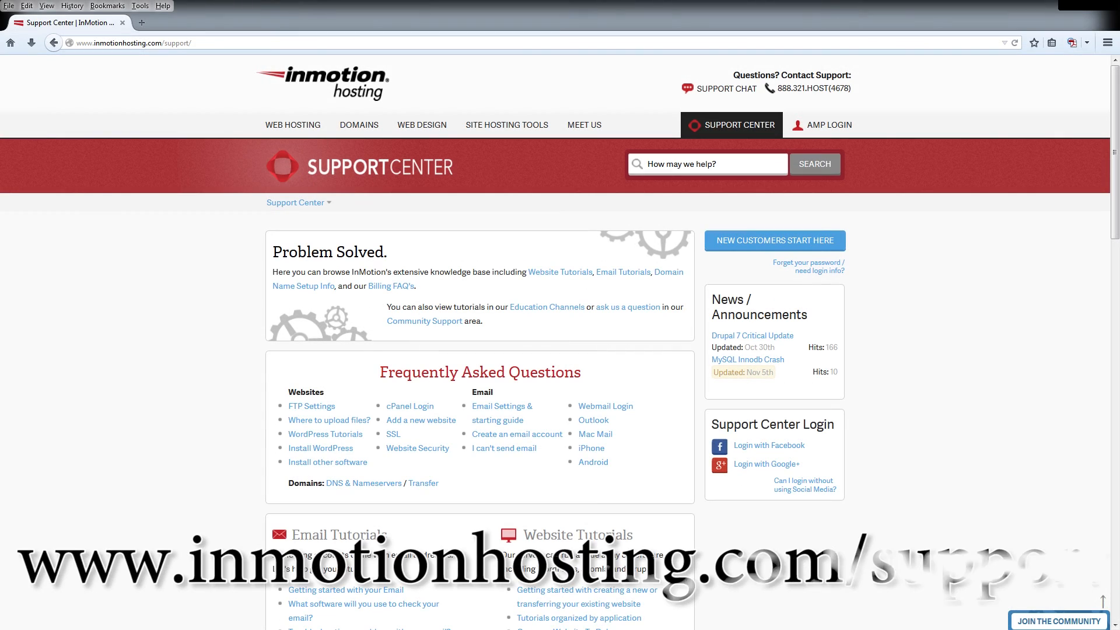